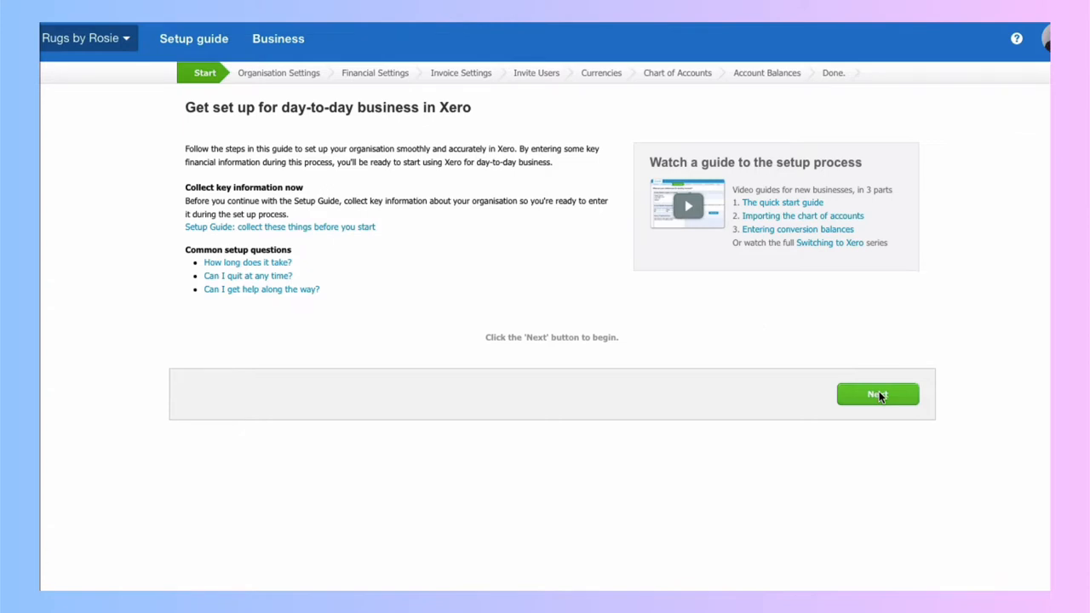
Start the setup guide to reach the Rugs by Rosie organisation details form
left_click(878, 394)
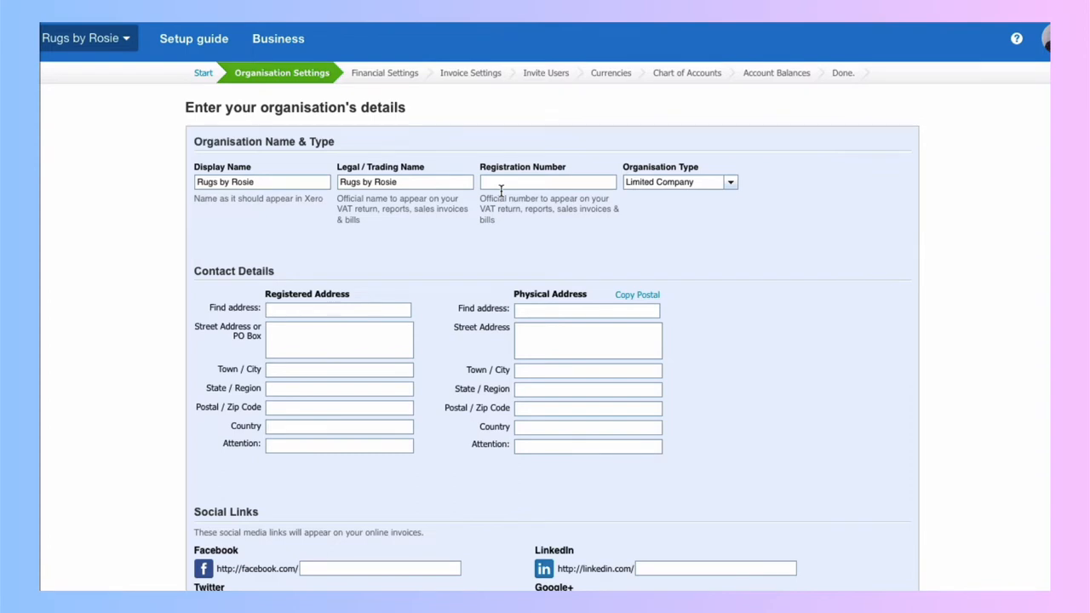
mouse_move(735, 196)
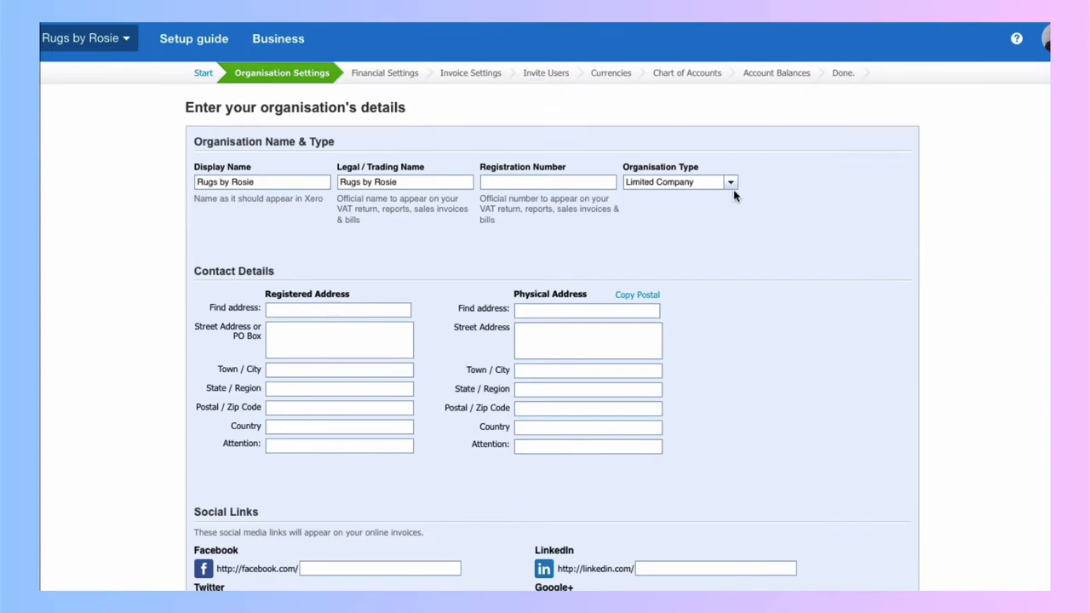
Change the organisation type from Limited Company to Sole Trader
left_click(730, 181)
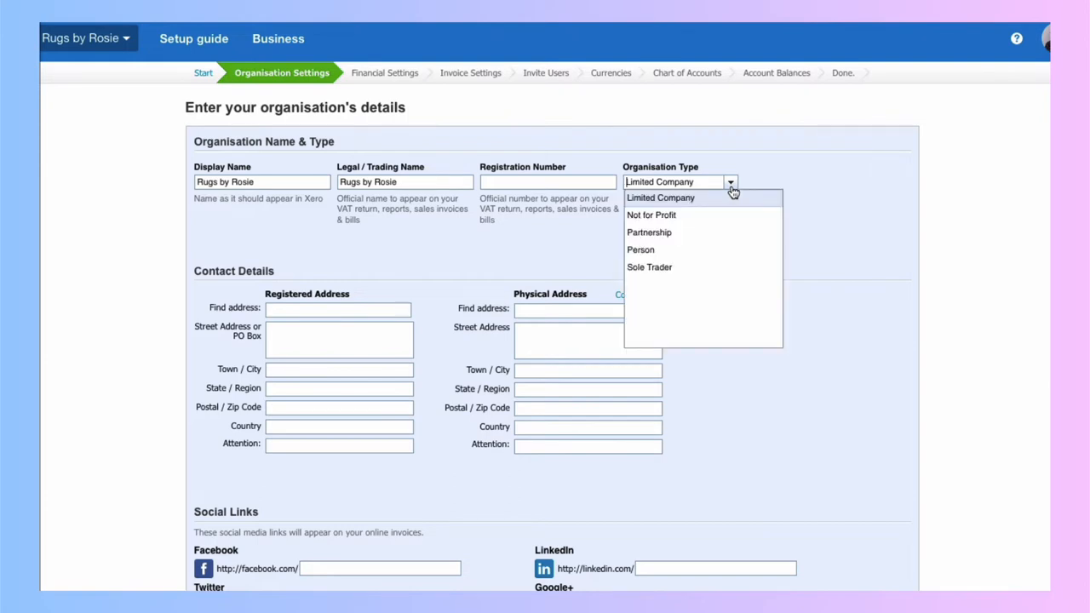
left_click(649, 267)
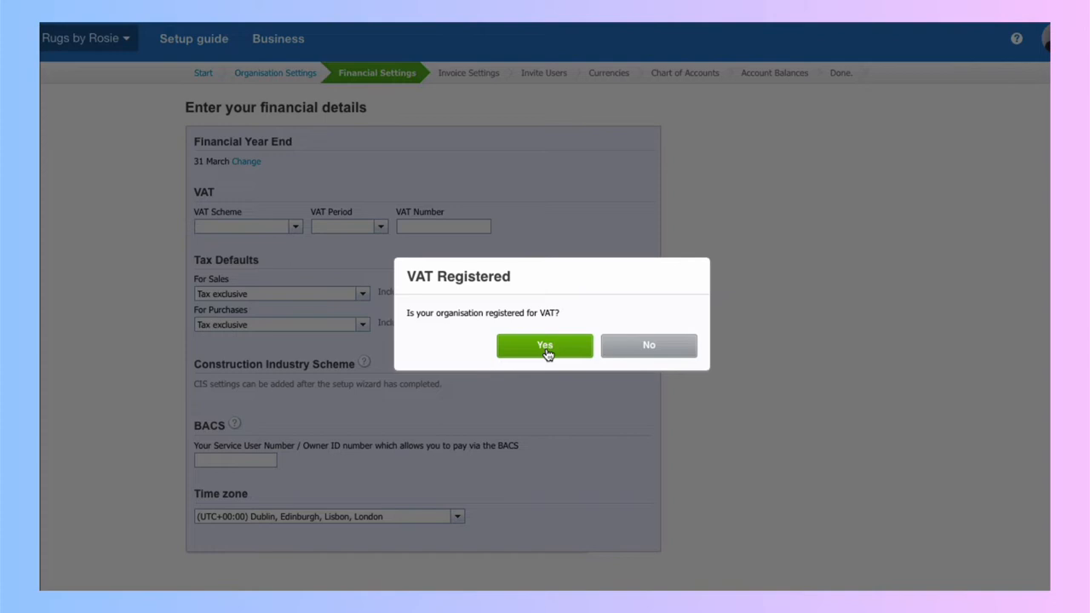
Mark the organisation VAT registered on the Accrual Scheme and check the sales tax default
left_click(545, 345)
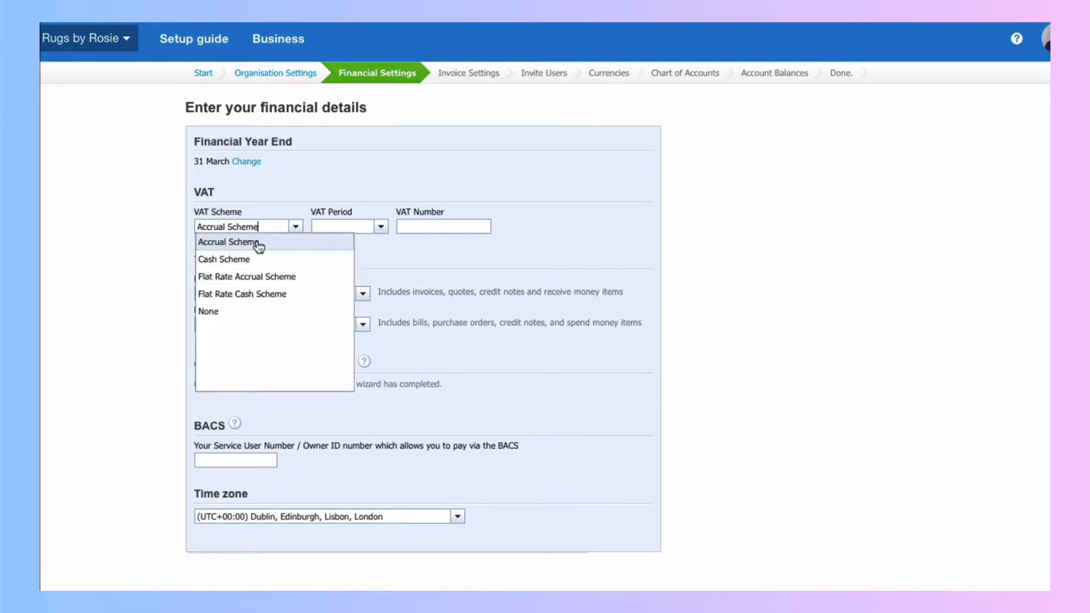
left_click(228, 242)
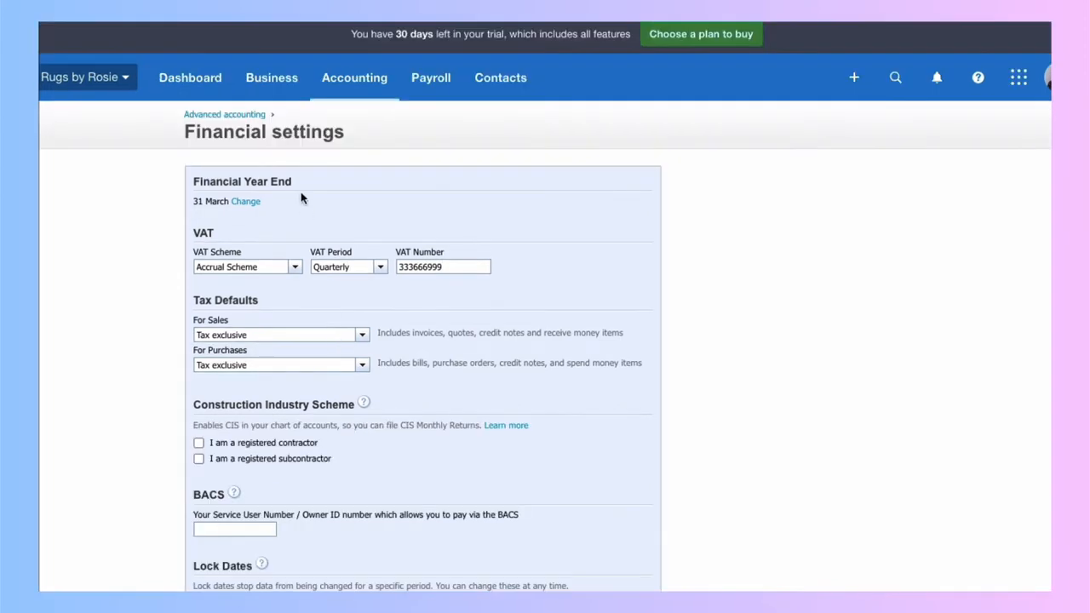
mouse_move(252, 220)
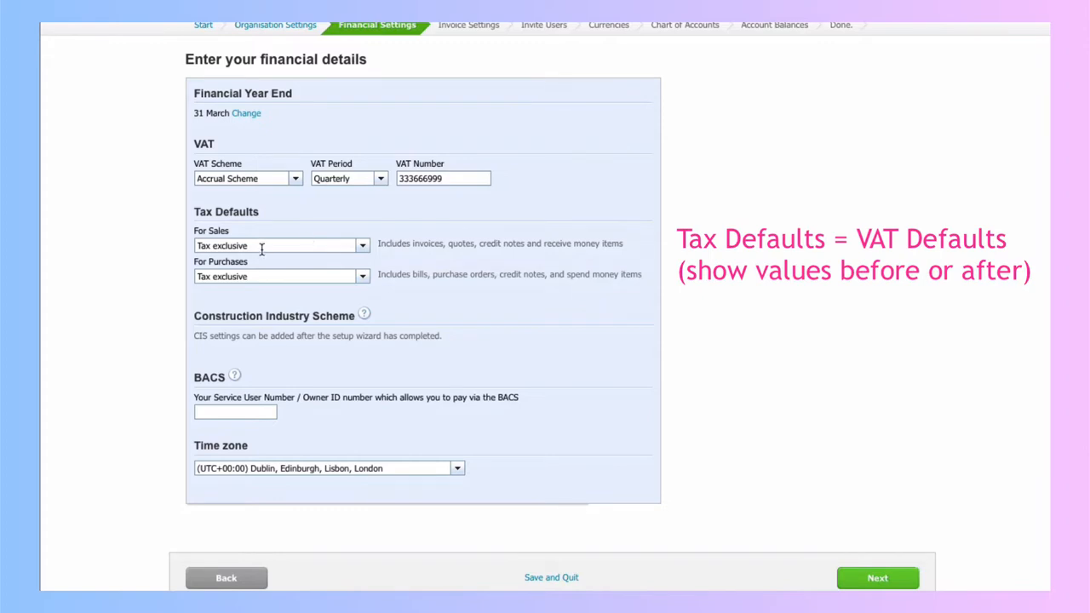
mouse_move(313, 269)
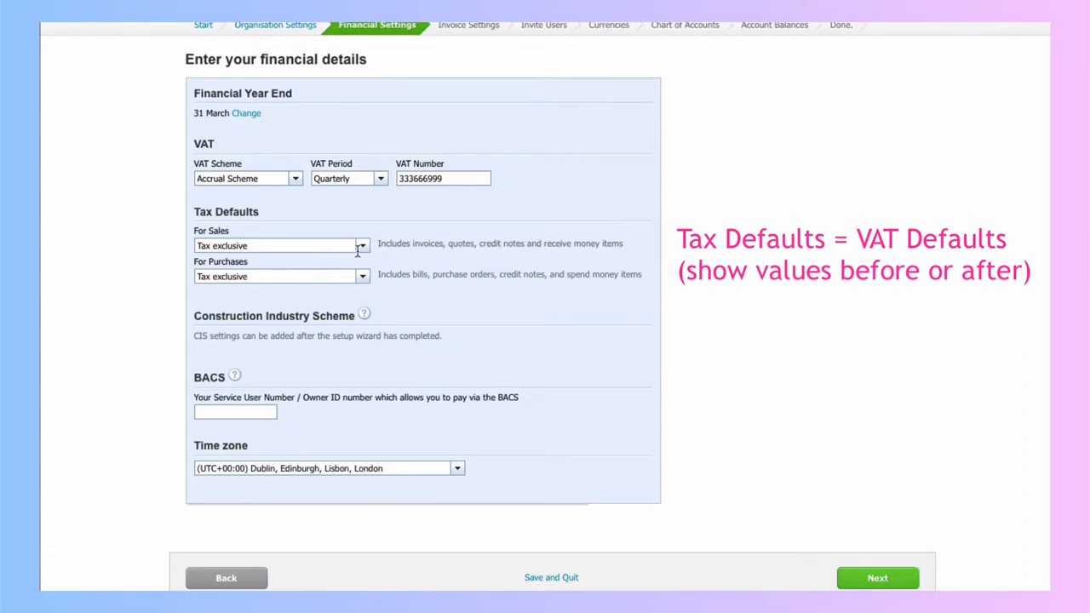
left_click(877, 578)
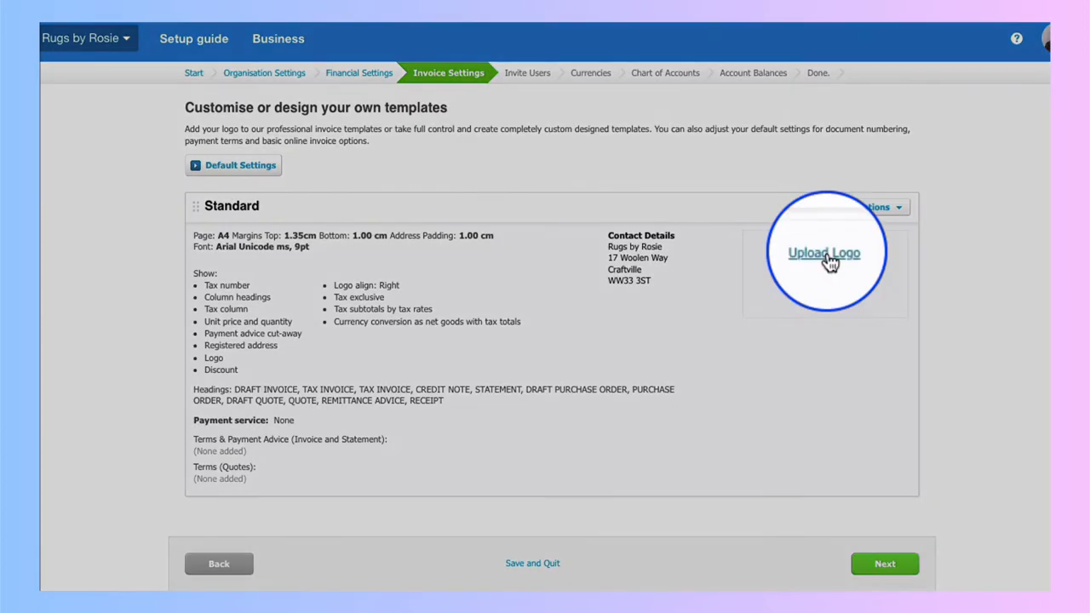
Upload the Rugs by Rosie logo file to the Standard invoice template
left_click(824, 253)
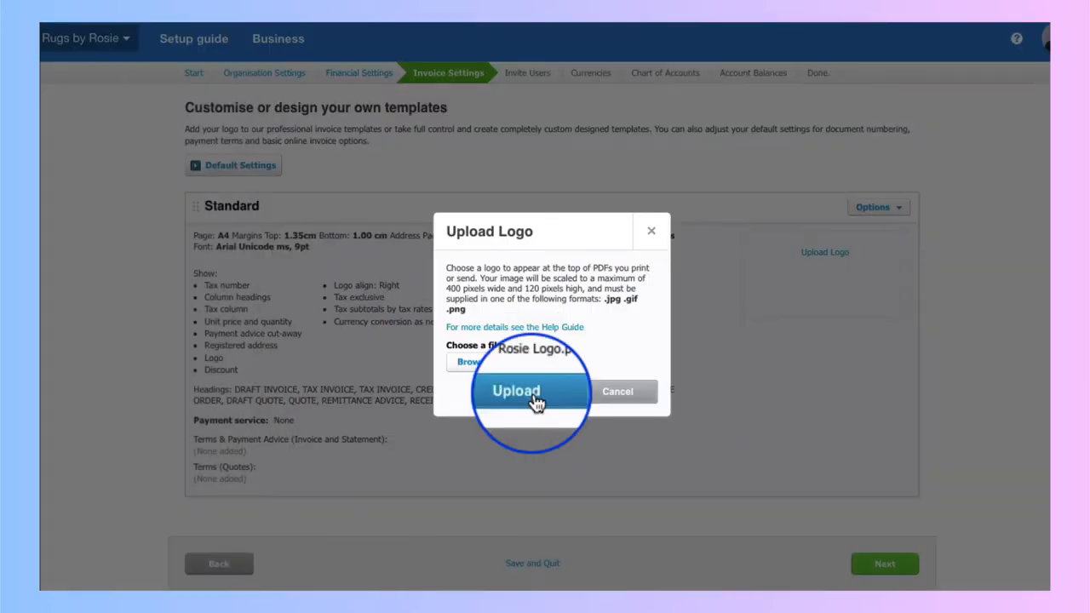
left_click(515, 390)
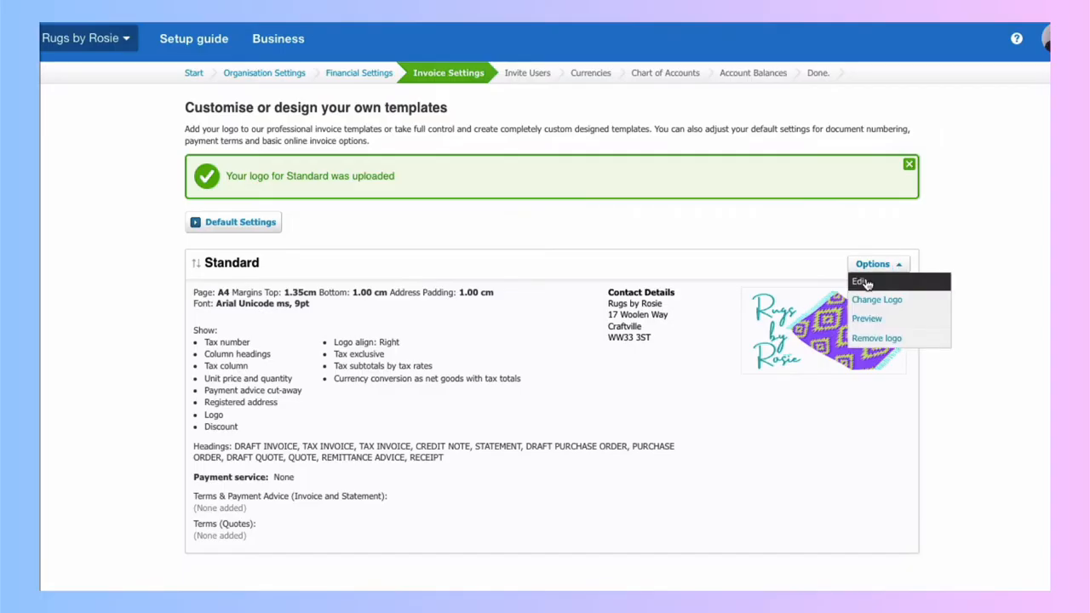
Edit and save the Standard template with fewer columns, Sales Invoice title and bank-transfer terms
left_click(861, 282)
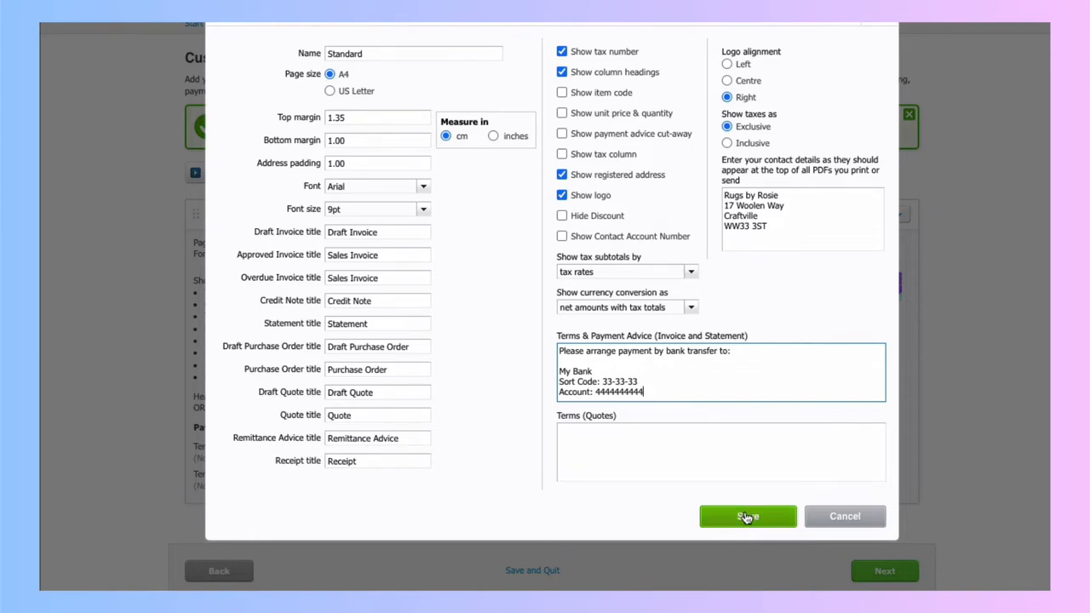
left_click(747, 516)
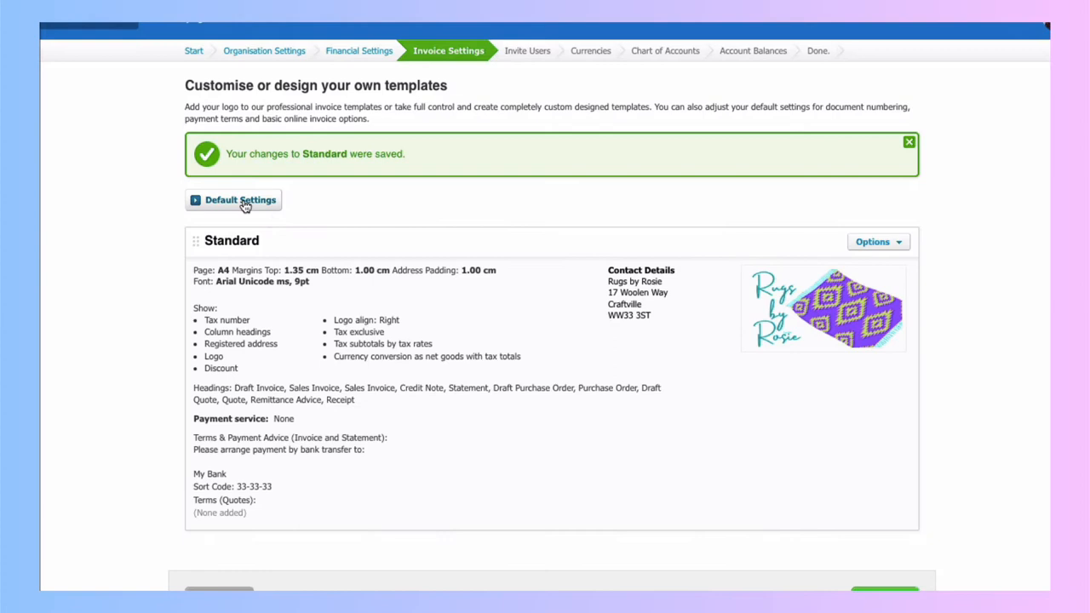
Save default settings: sales invoices due 14 days after invoice date, numbered from INV-0001
left_click(240, 200)
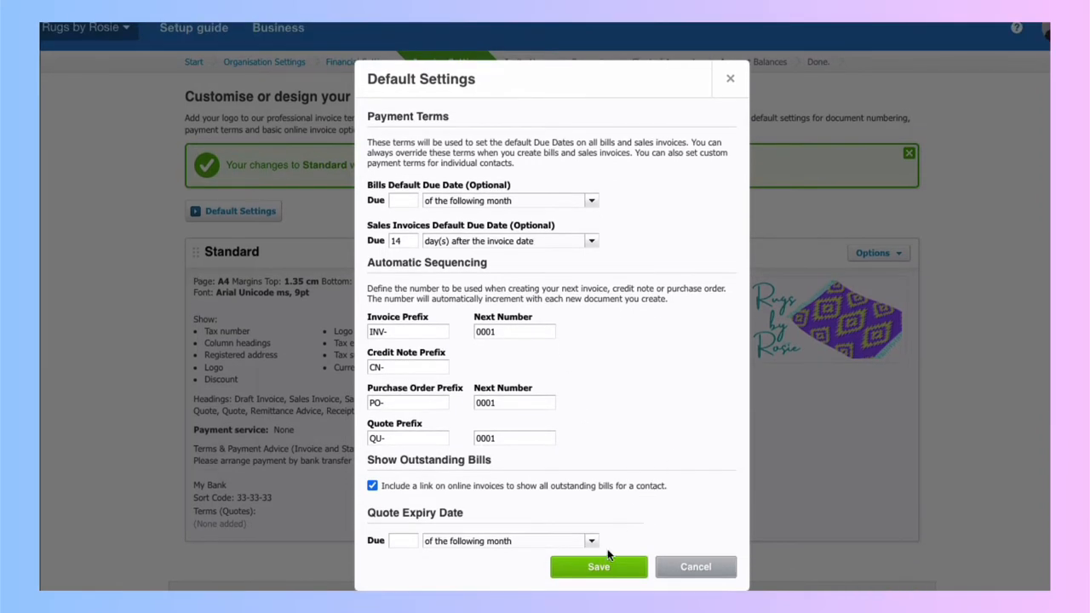
left_click(598, 567)
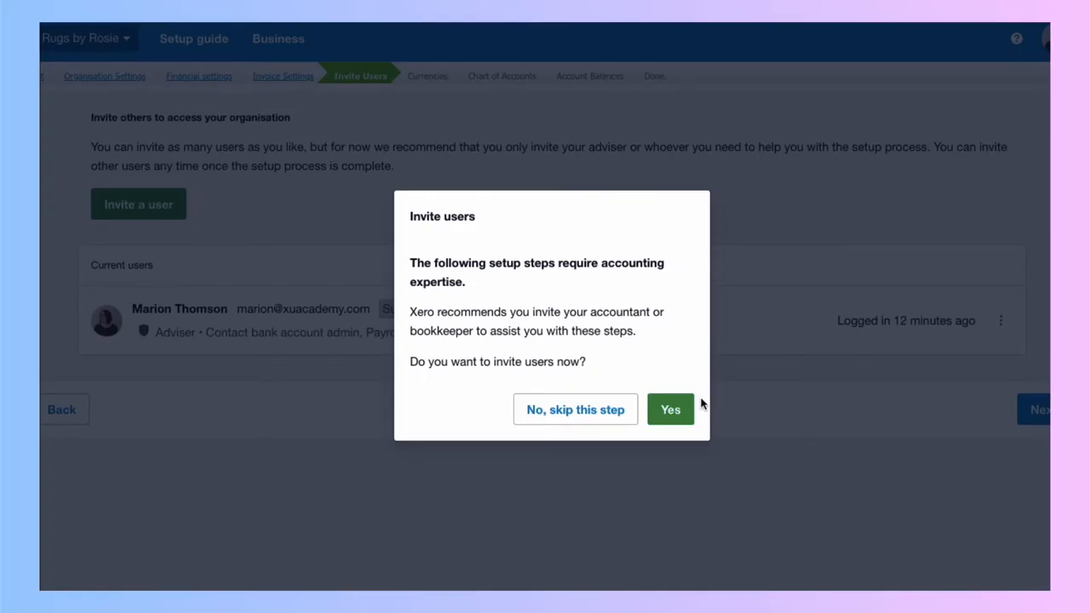
mouse_move(575, 409)
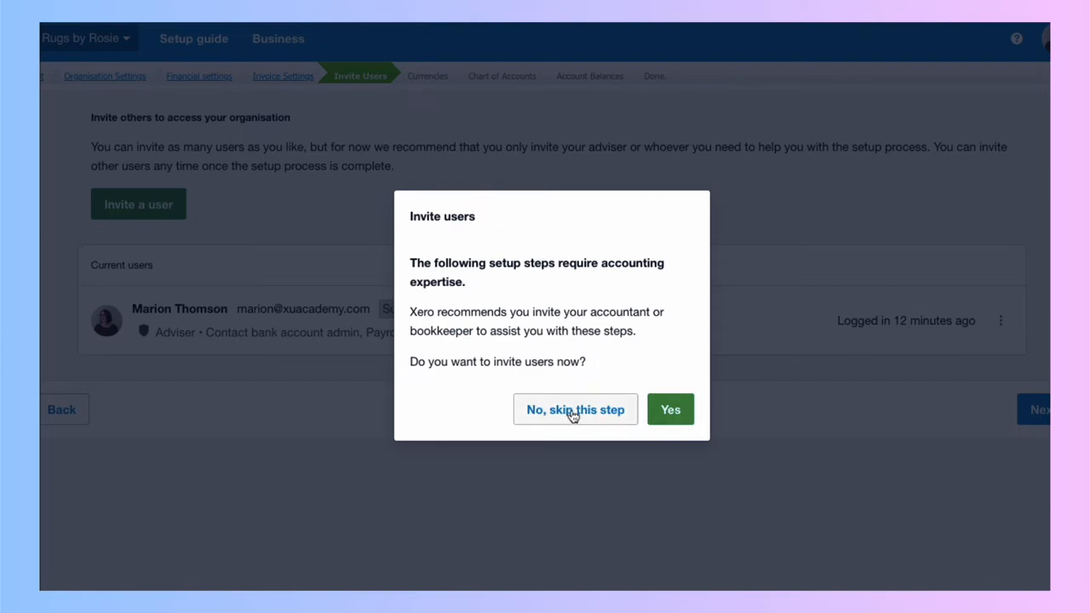
Skip inviting an accountant or bookkeeper and continue with the default chart of accounts
left_click(574, 409)
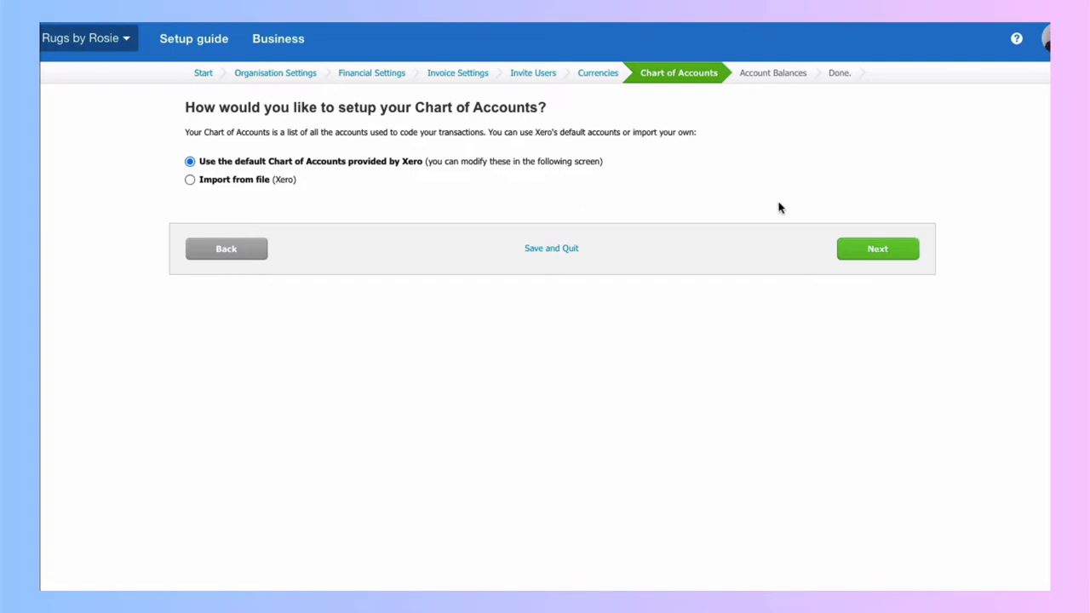
left_click(877, 247)
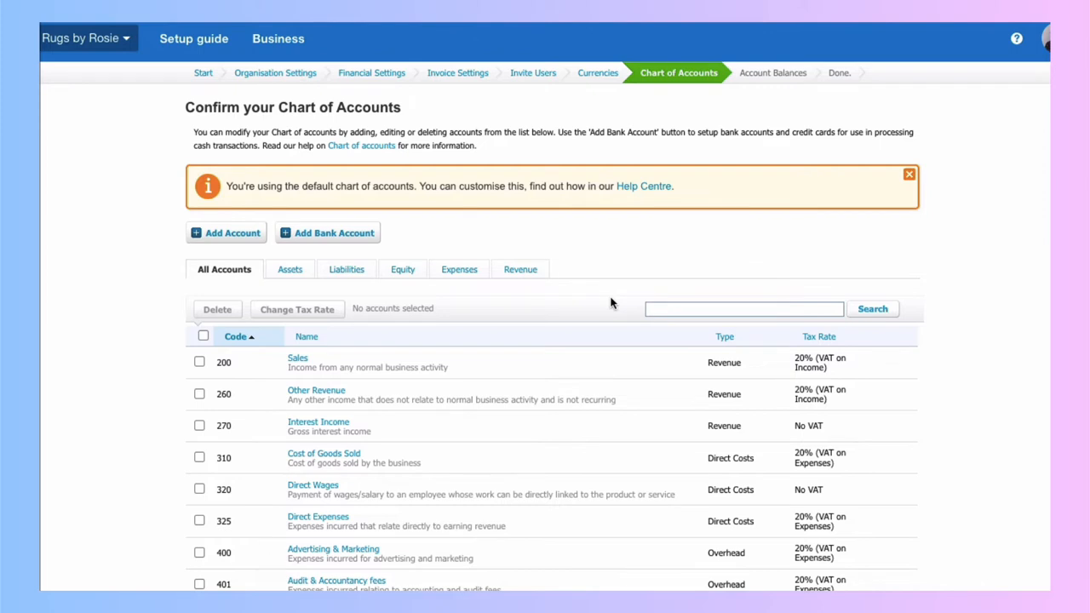
mouse_move(573, 202)
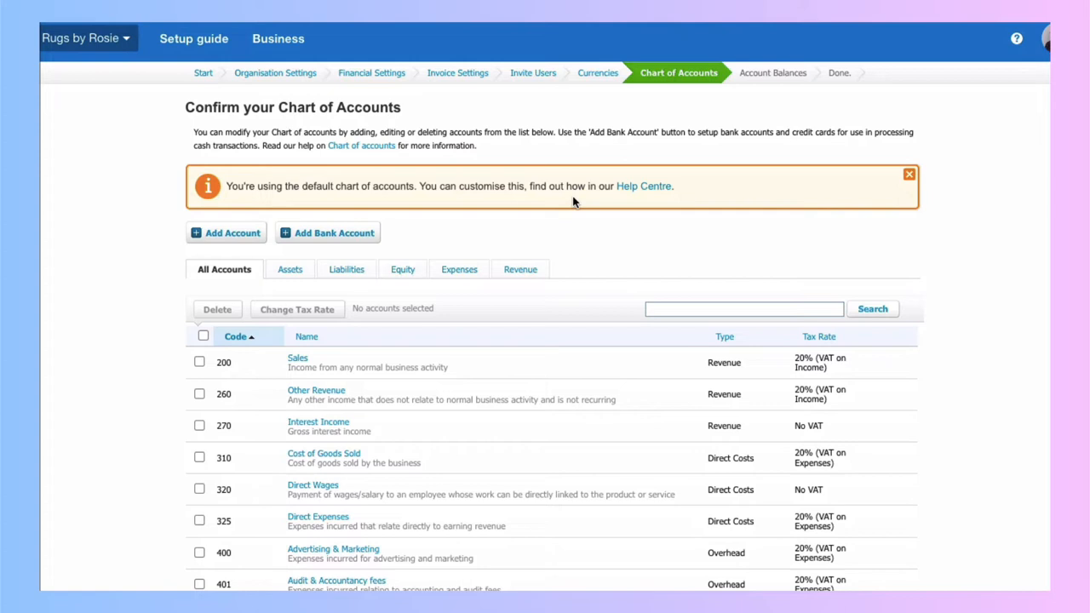
Filter the chart of accounts to the Equity accounts
left_click(398, 270)
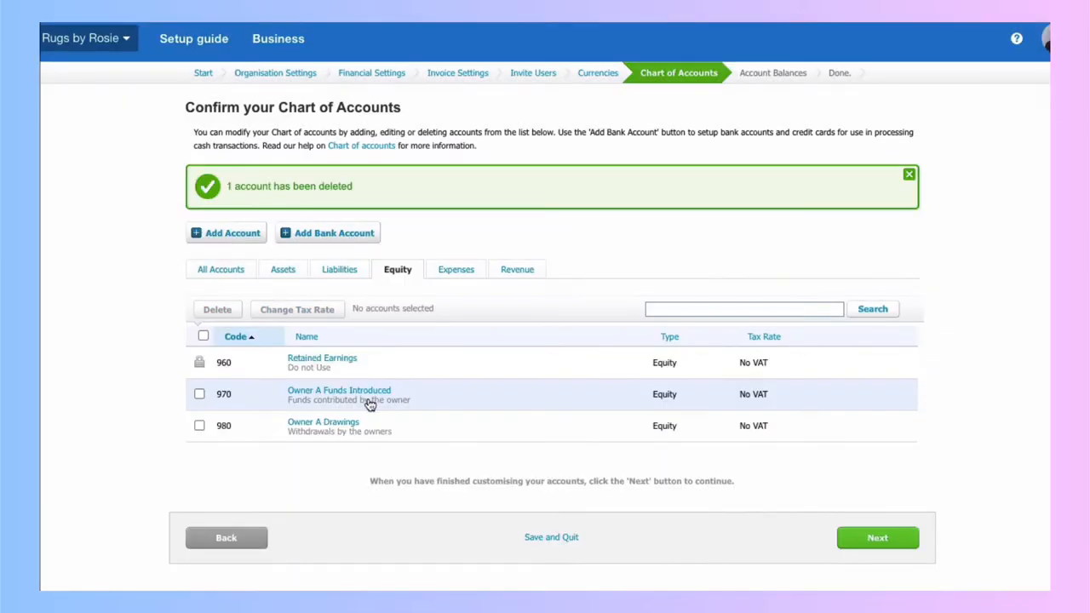
mouse_move(339, 394)
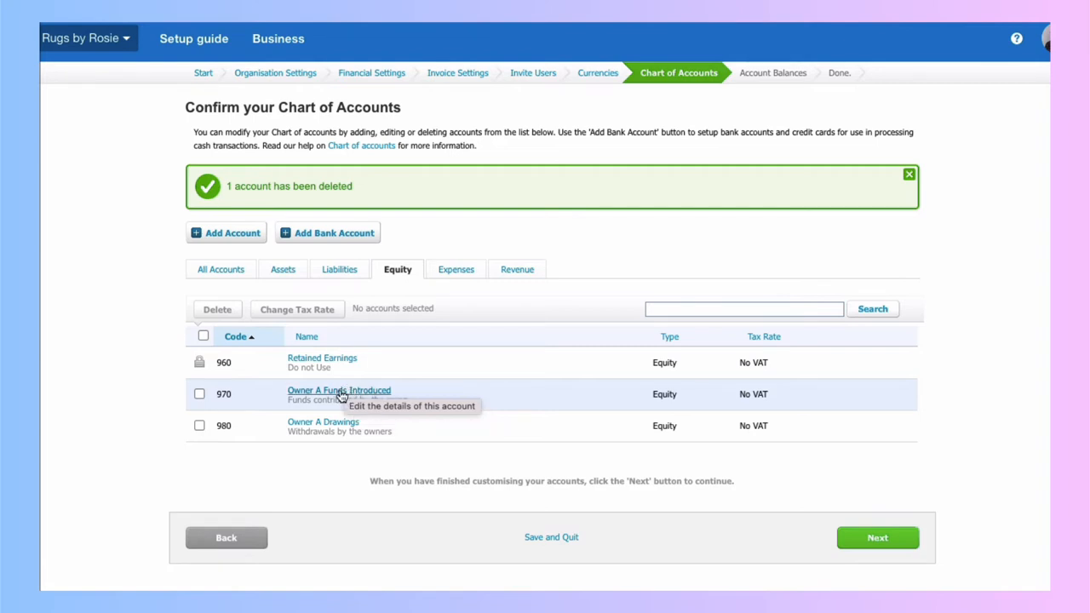
Rename the owner equity accounts to Funds Introduced by Rosie and 'Drawings - Rosie'
left_click(339, 390)
type("Funds Introduced by Rosie")
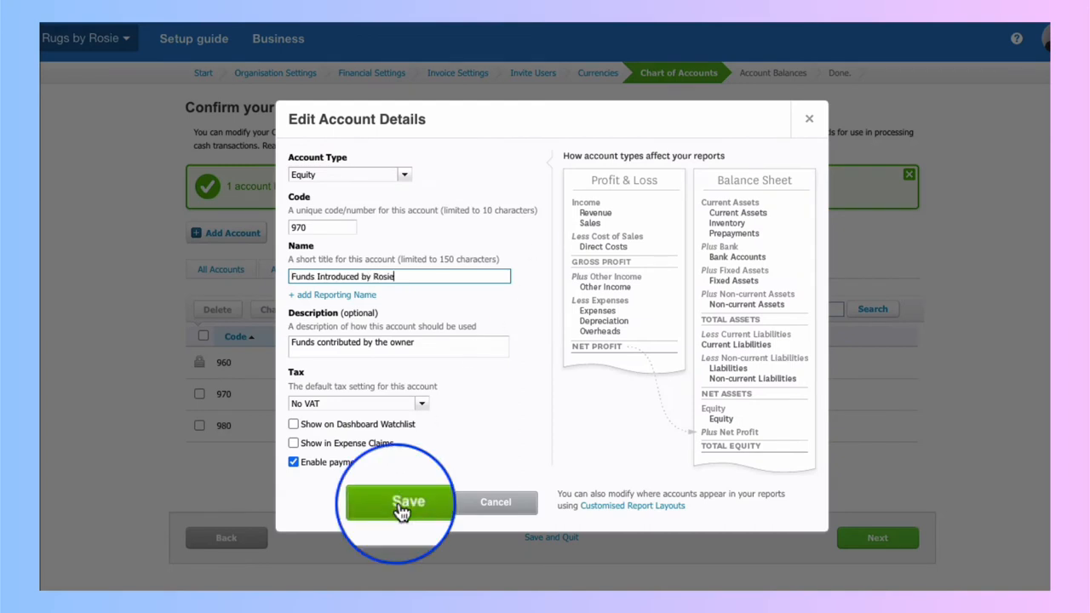
left_click(409, 502)
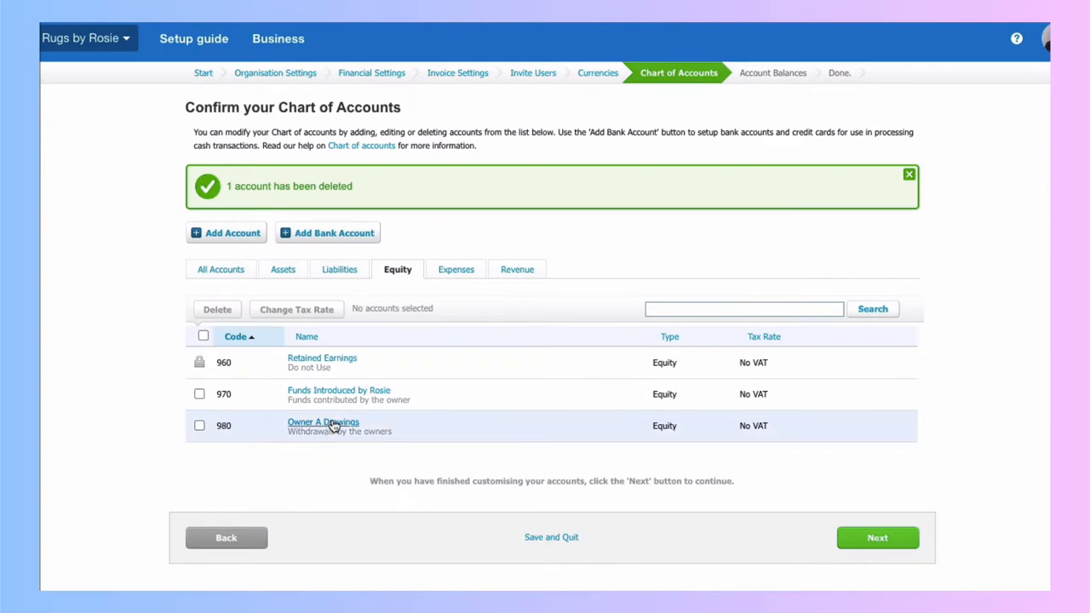
left_click(323, 423)
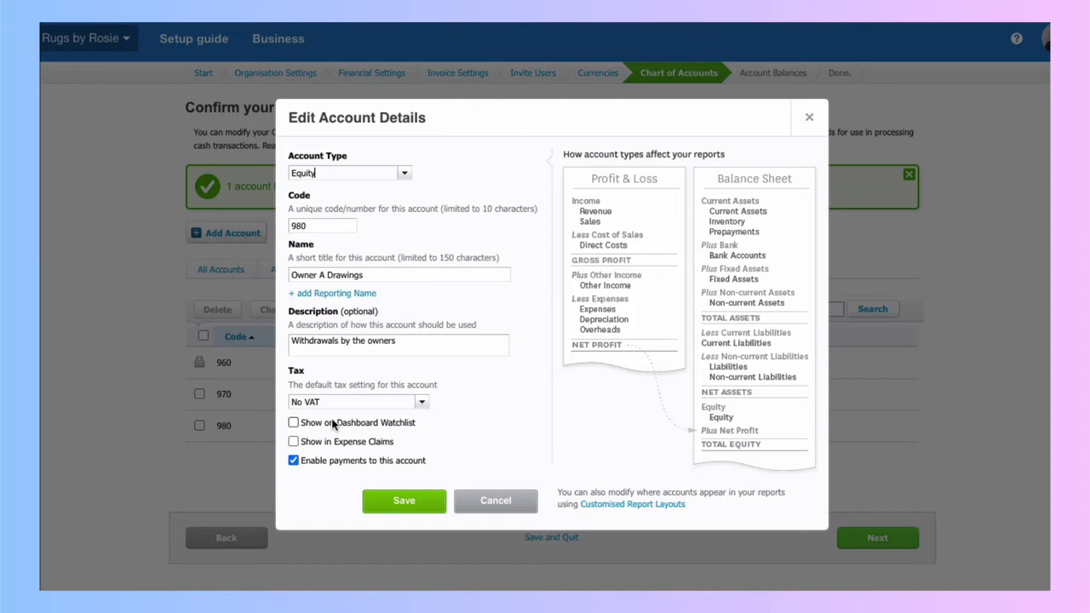
left_click(399, 274)
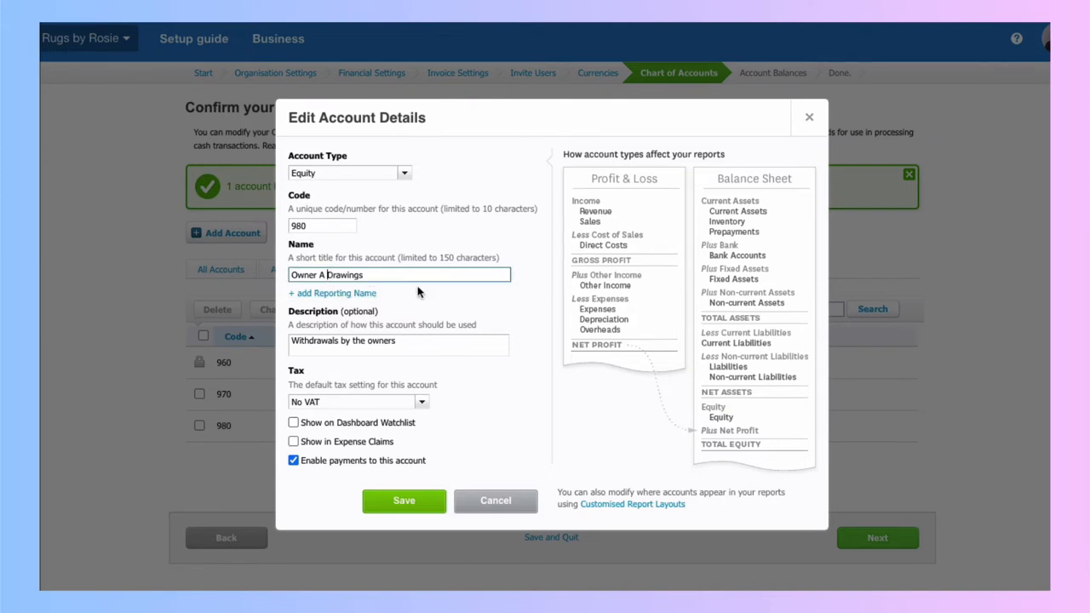
type("Drawings -")
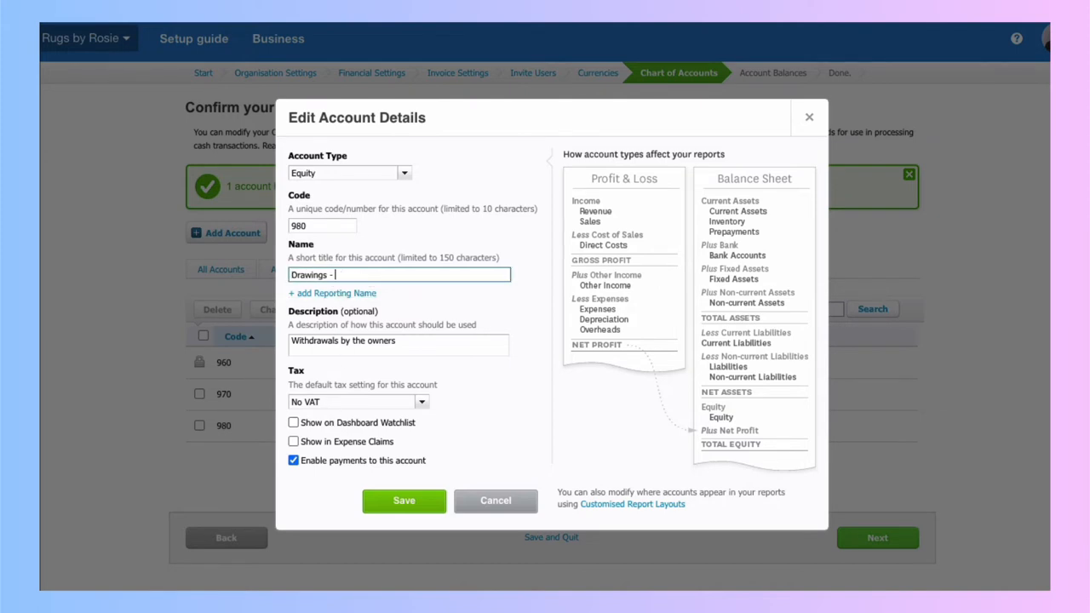
type("Rosie")
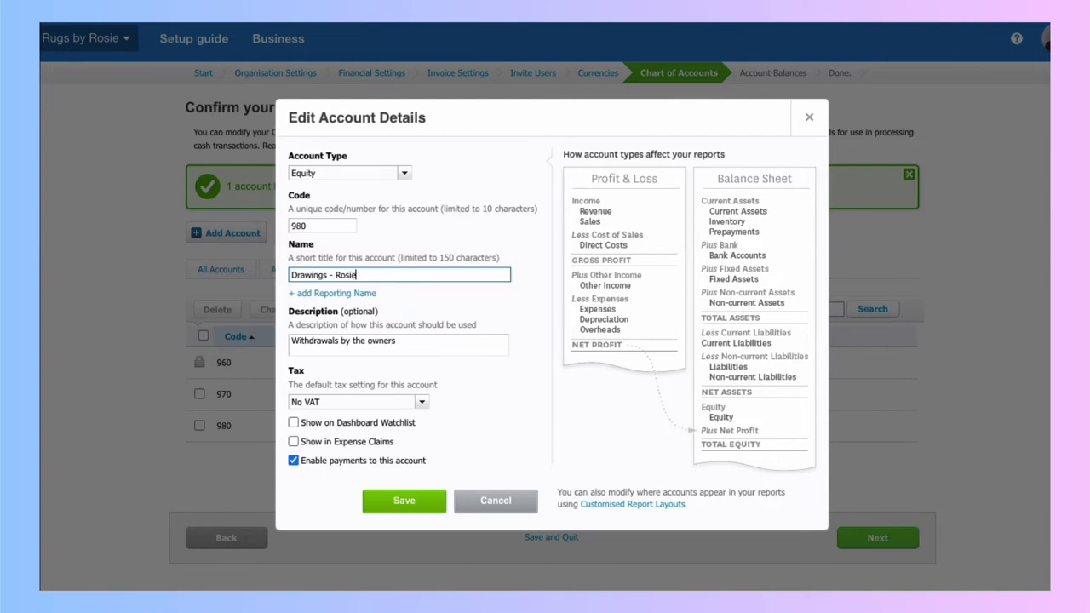
left_click(404, 500)
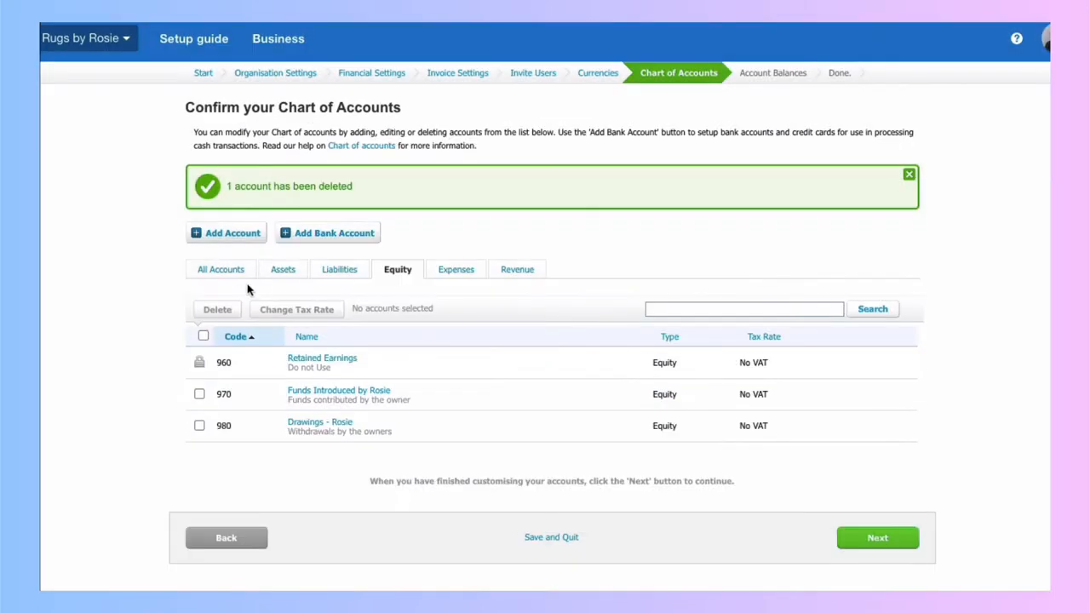
left_click(221, 269)
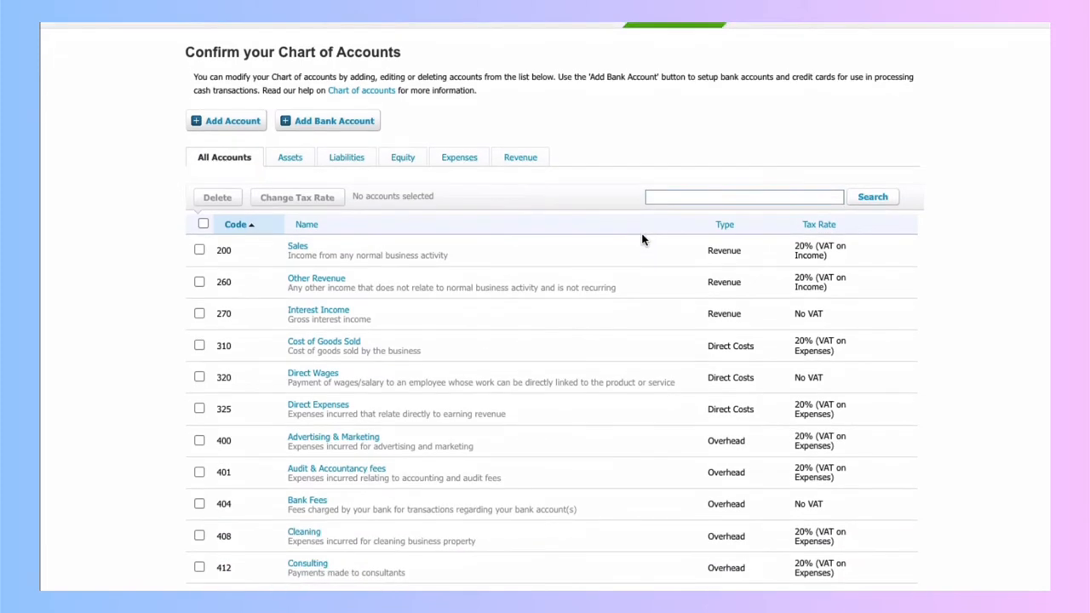
Delete one unneeded account from the chart of accounts
scroll("up", 3)
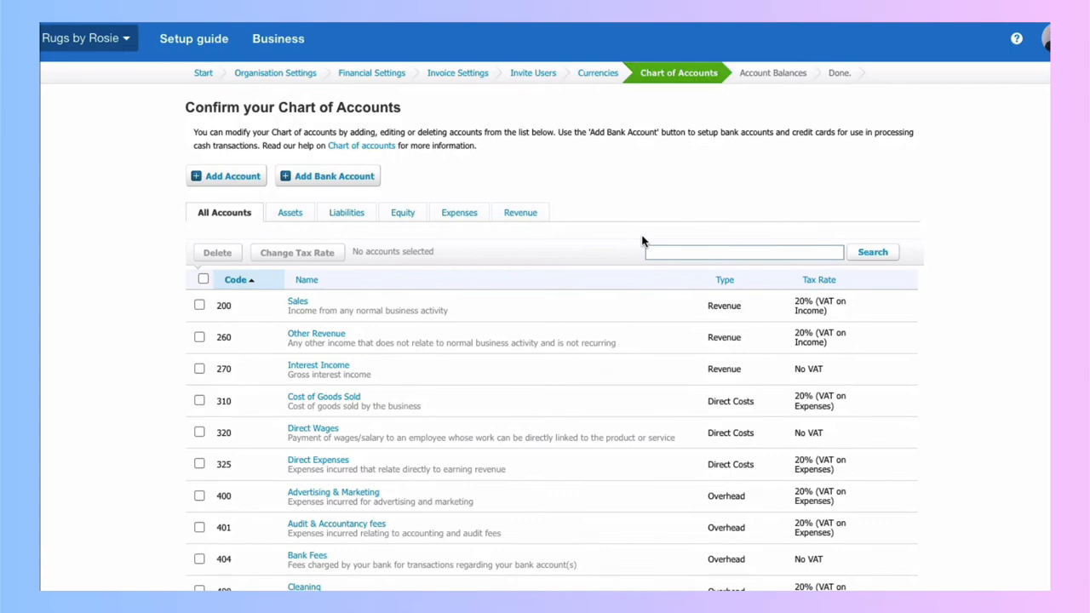
scroll("down", 3)
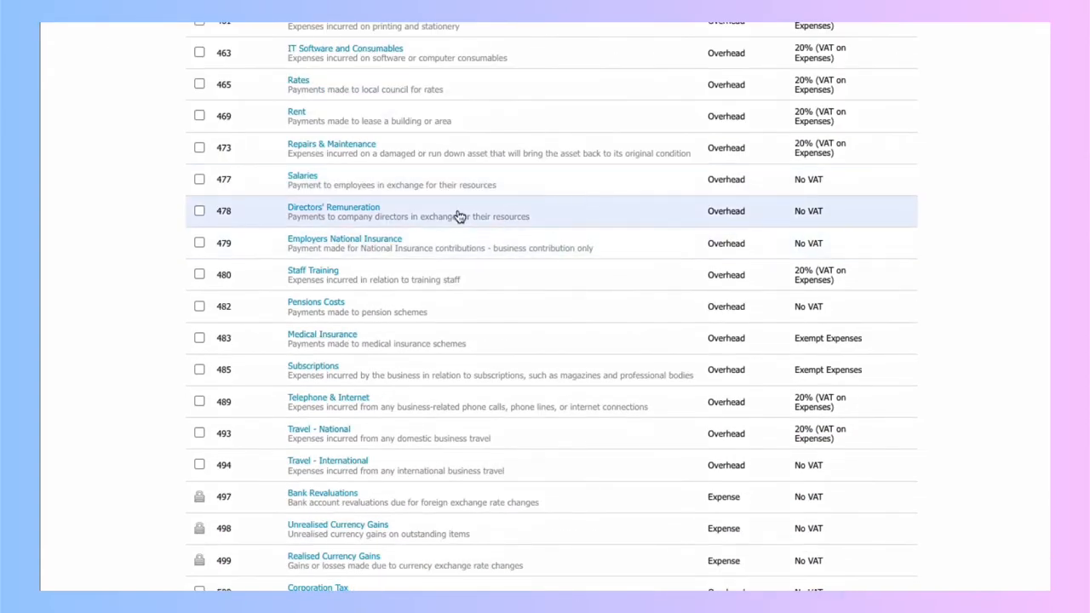
mouse_move(458, 215)
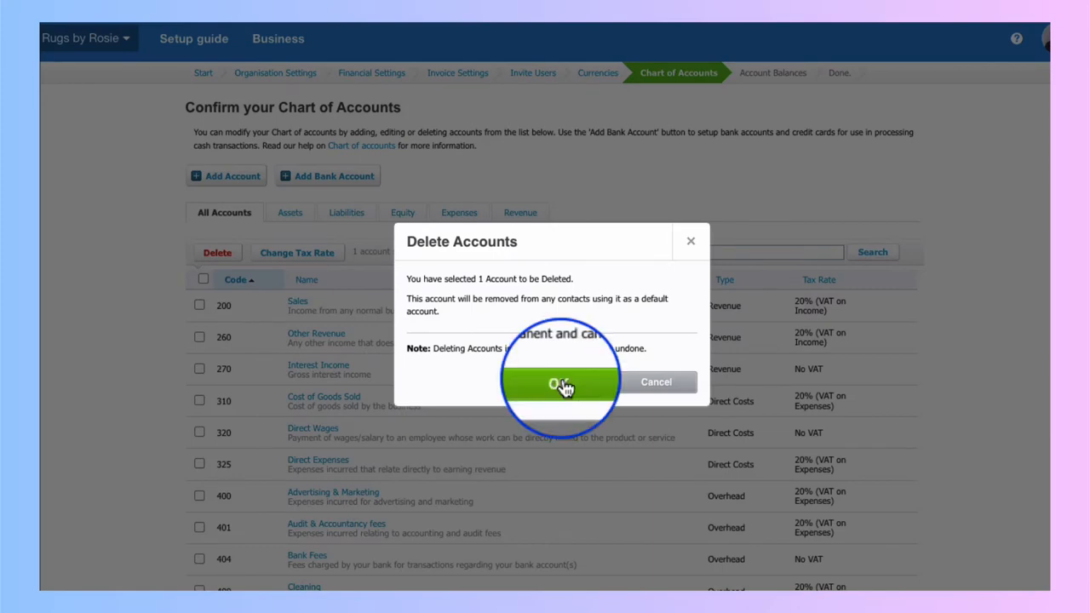
left_click(560, 382)
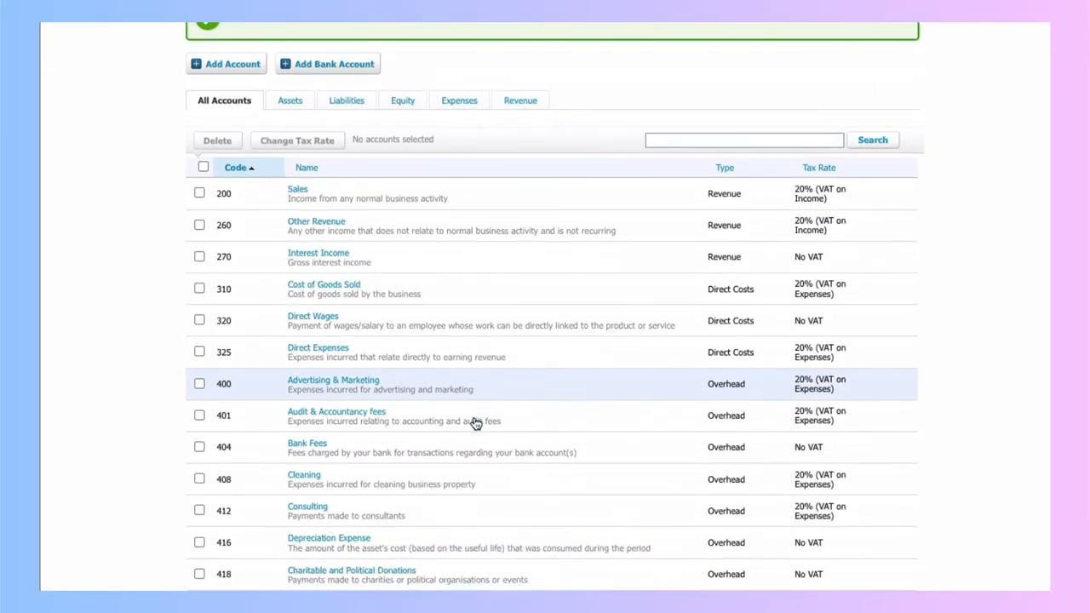
Delete Directors' Loan Account, Deferred Tax and Corporation Tax together
scroll("down", 3)
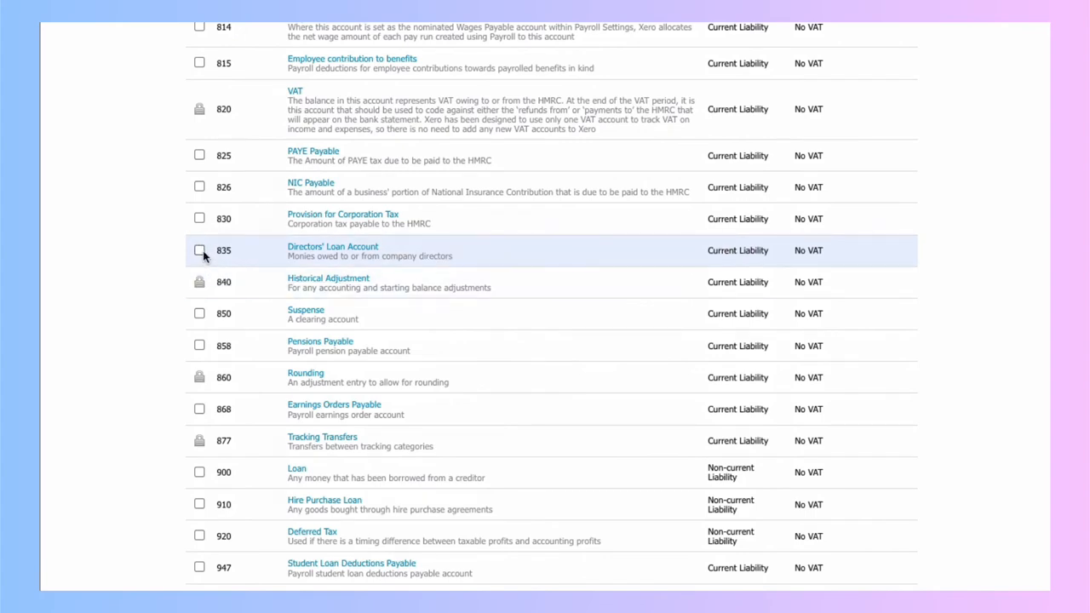
scroll("down", 3)
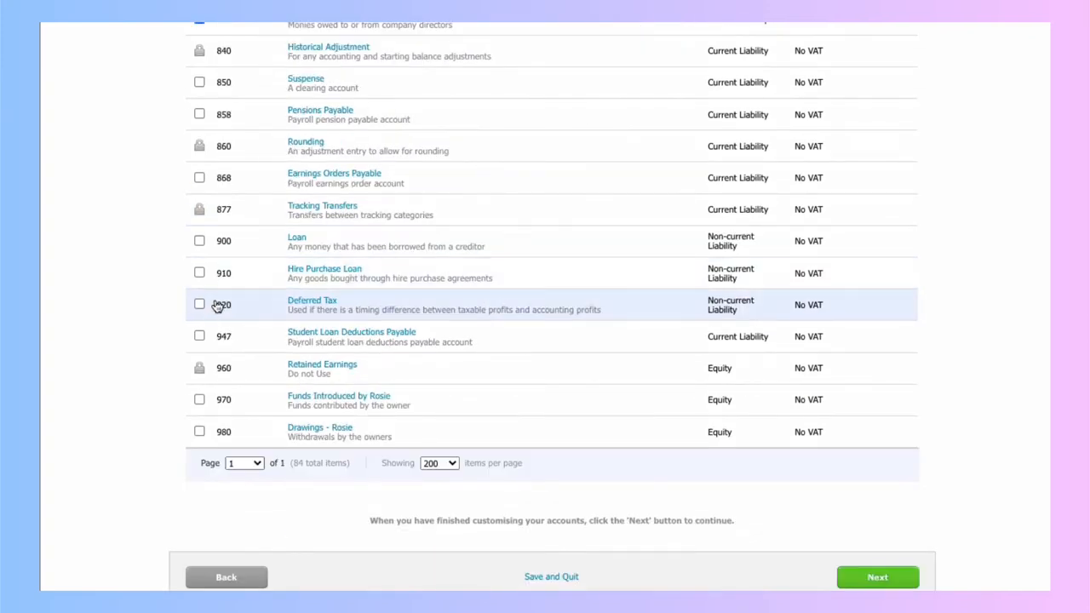
scroll("up", 3)
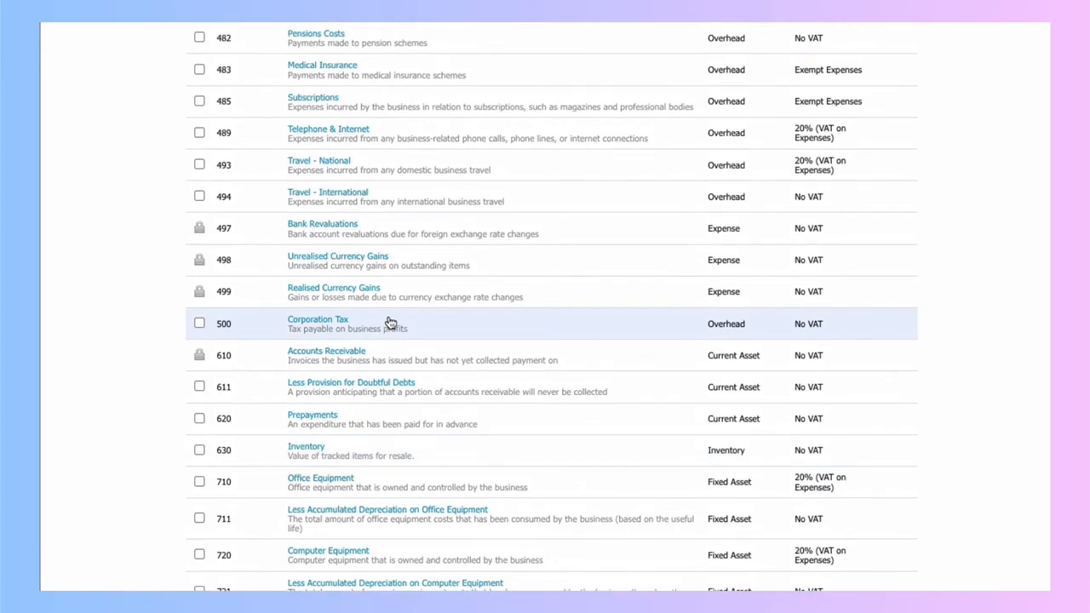
left_click(200, 323)
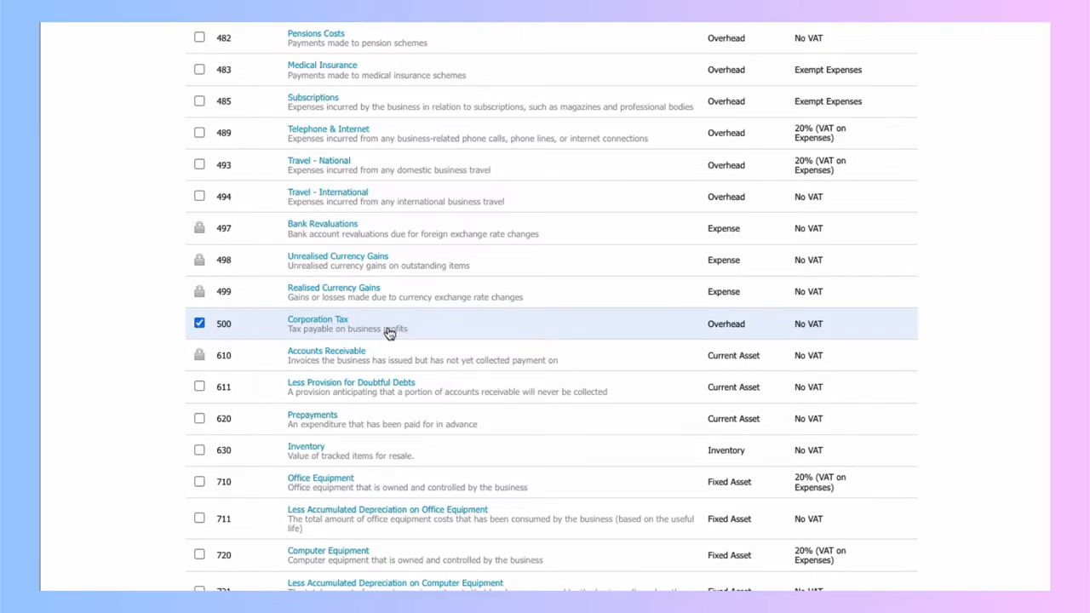
left_click(218, 291)
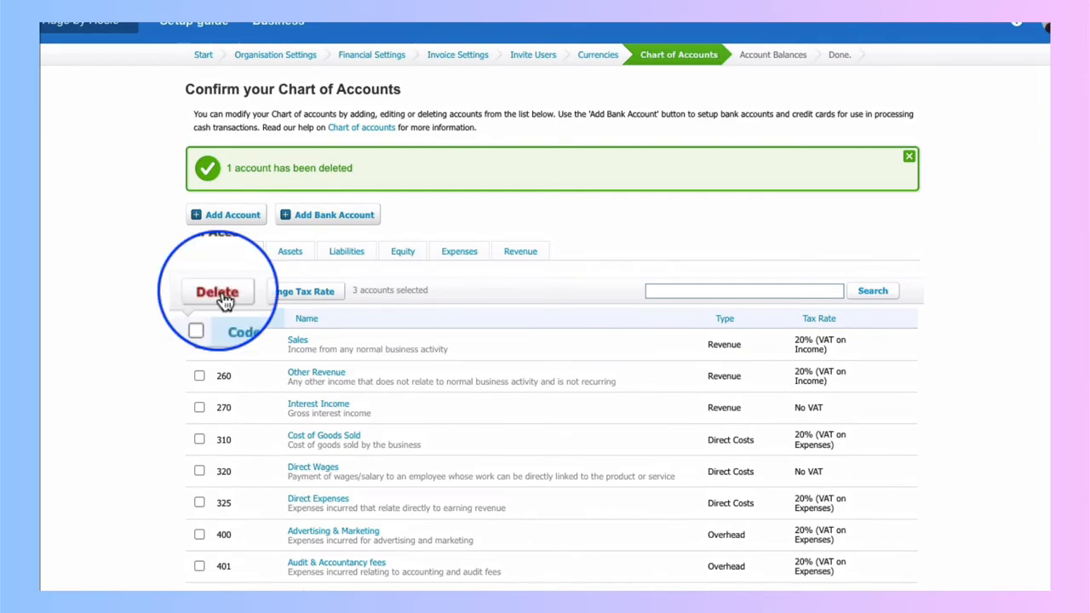
scroll("down", 3)
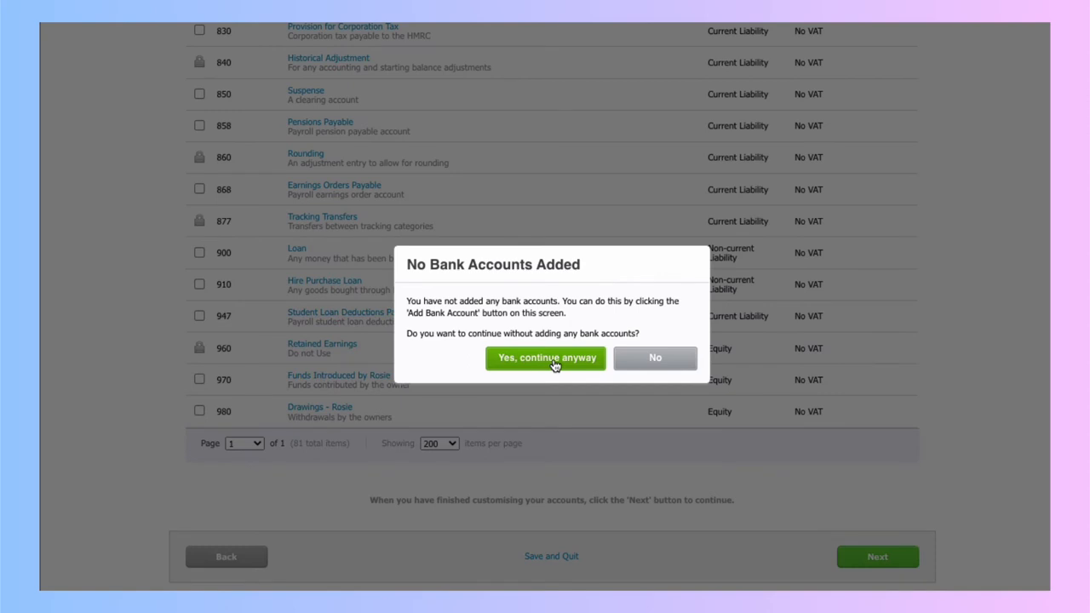
Continue setup anyway without adding any bank account
left_click(545, 357)
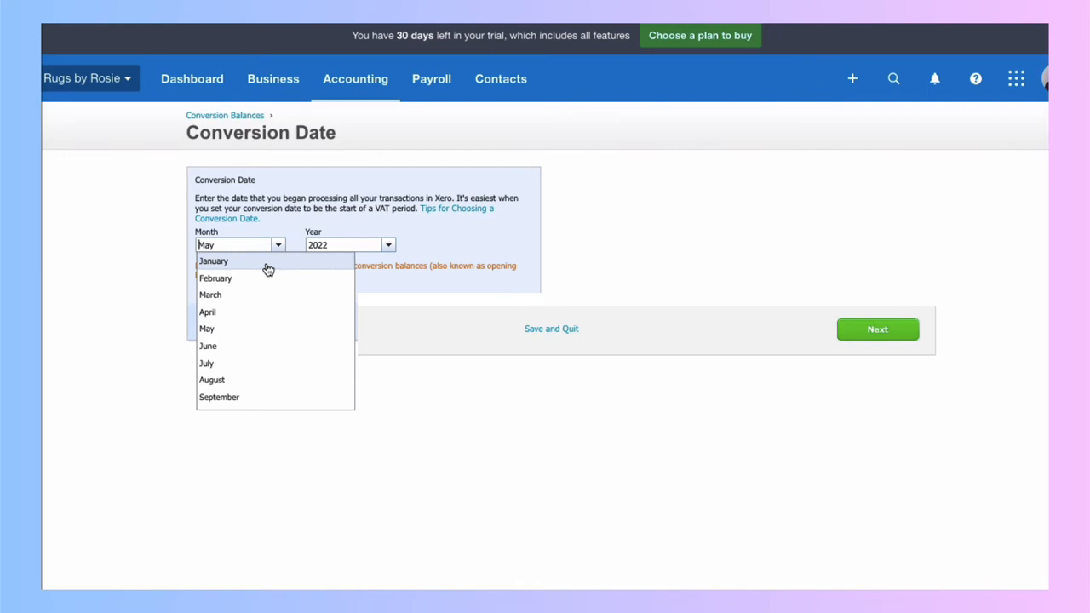
Set the conversion date to April 2022 and finish setup
left_click(207, 312)
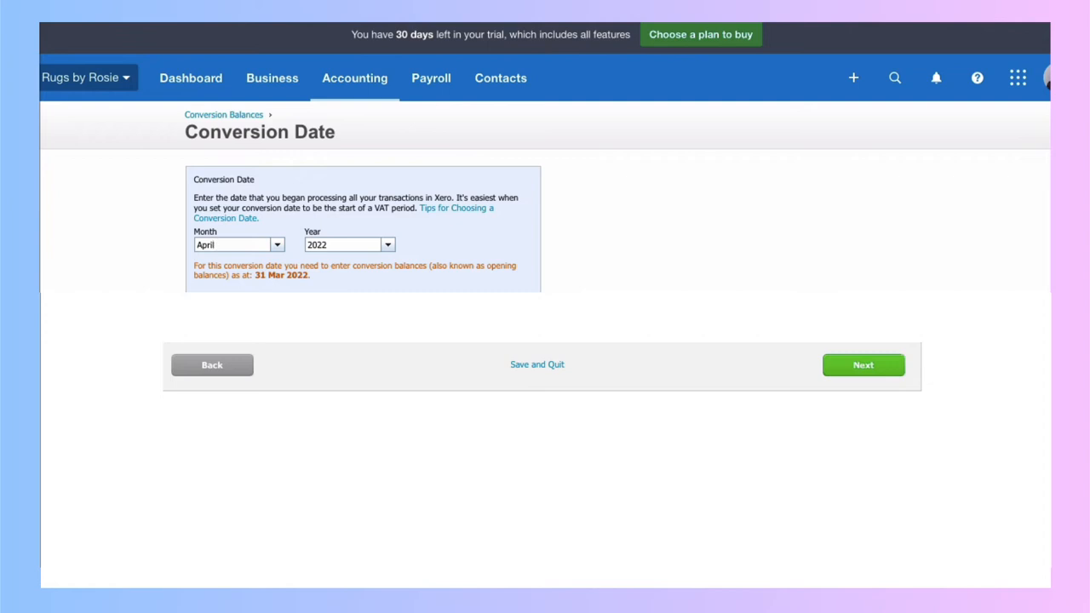
left_click(863, 364)
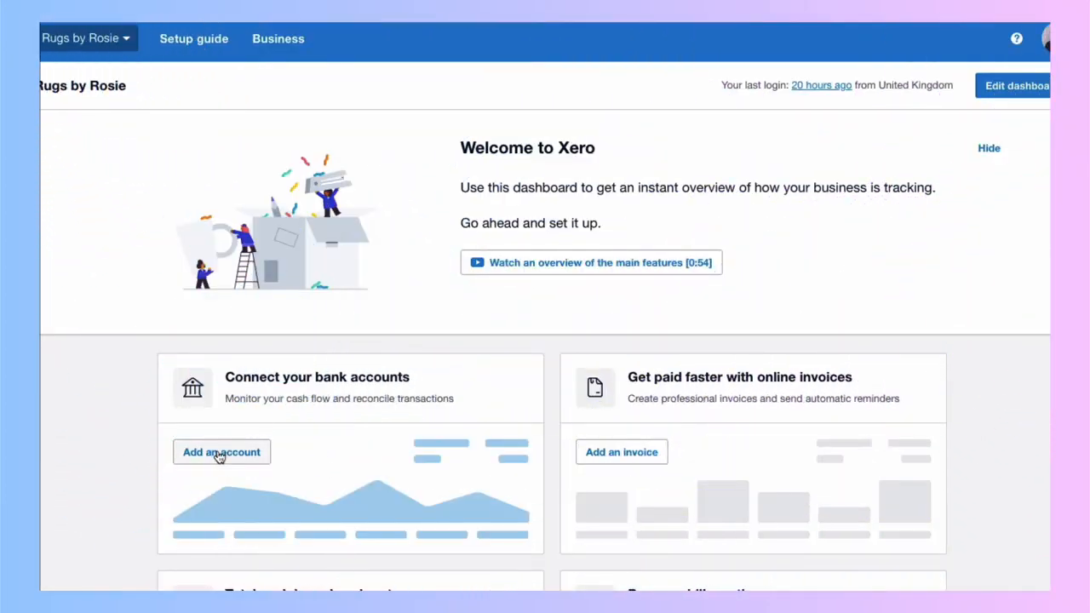
Add a Lloyds Business (UK) bank account, skipping the live bank feed
left_click(221, 453)
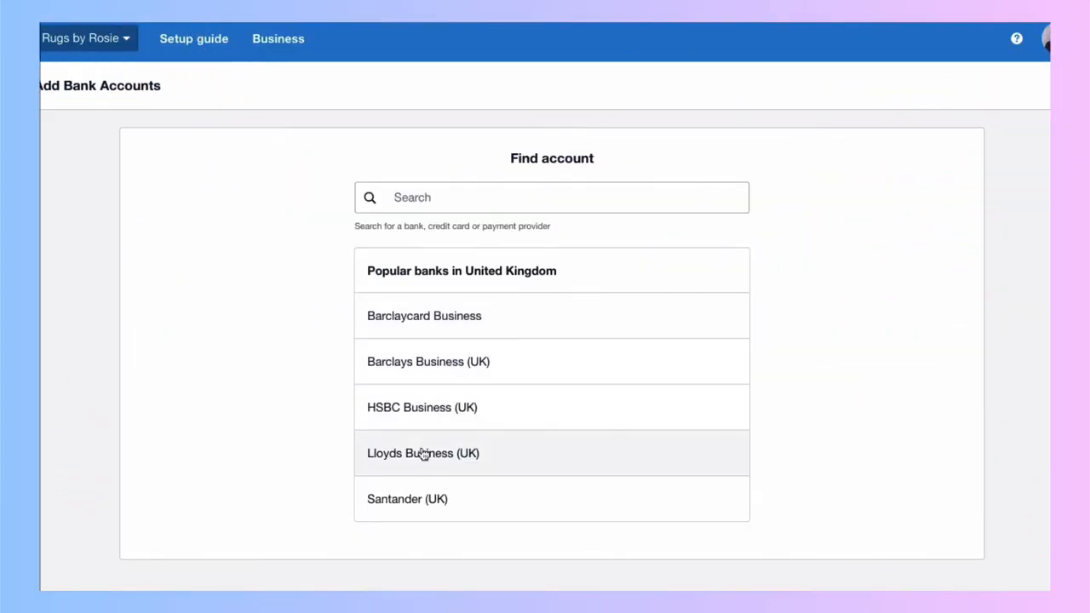
left_click(423, 453)
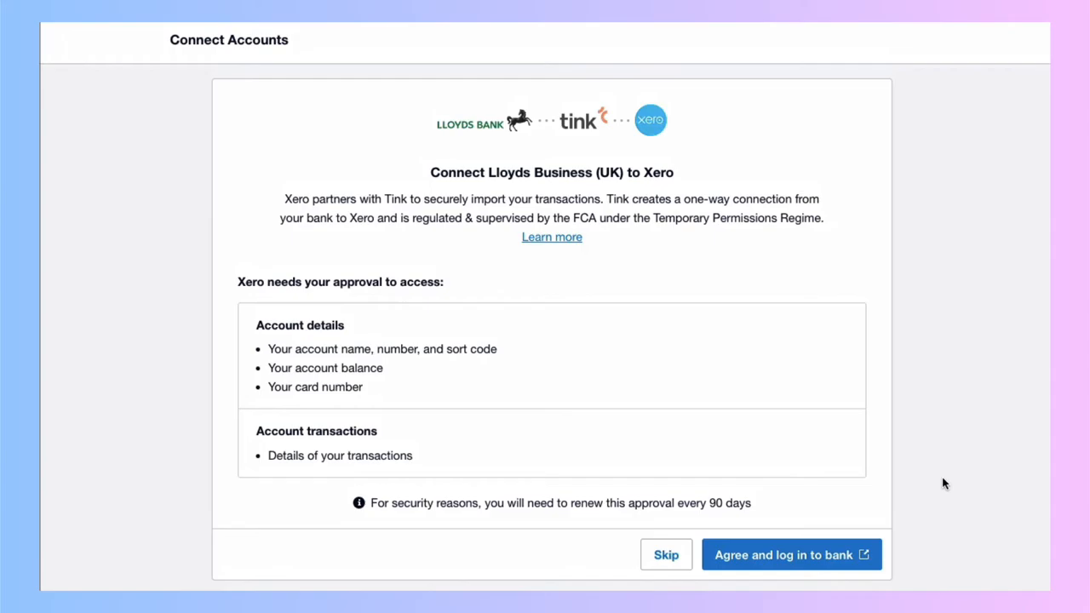
left_click(666, 555)
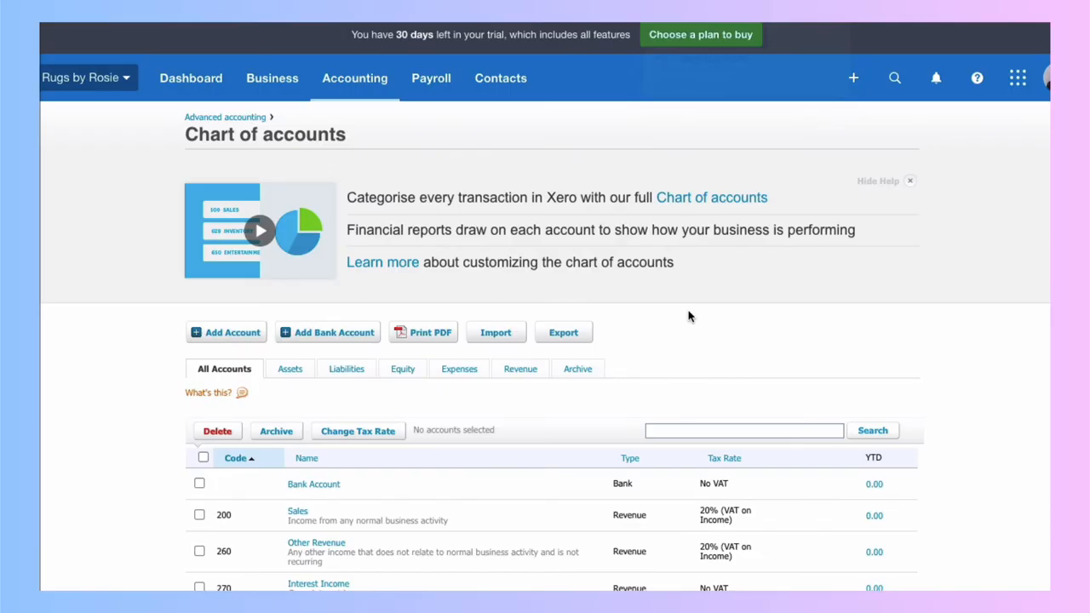
Give the Bank Account code 600 and check it under Assets
scroll("down", 3)
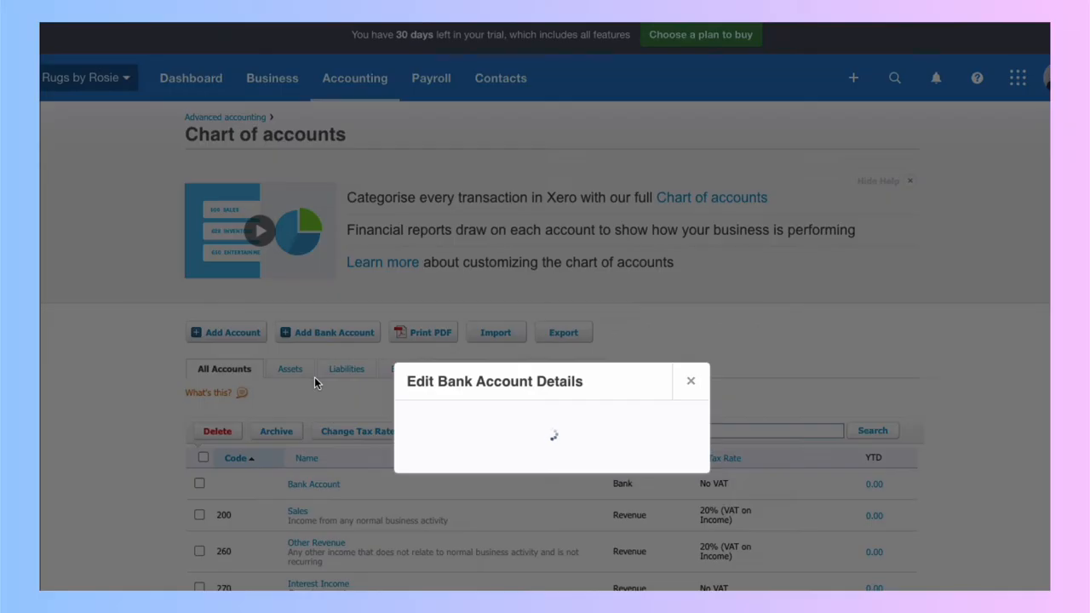
left_click(690, 381)
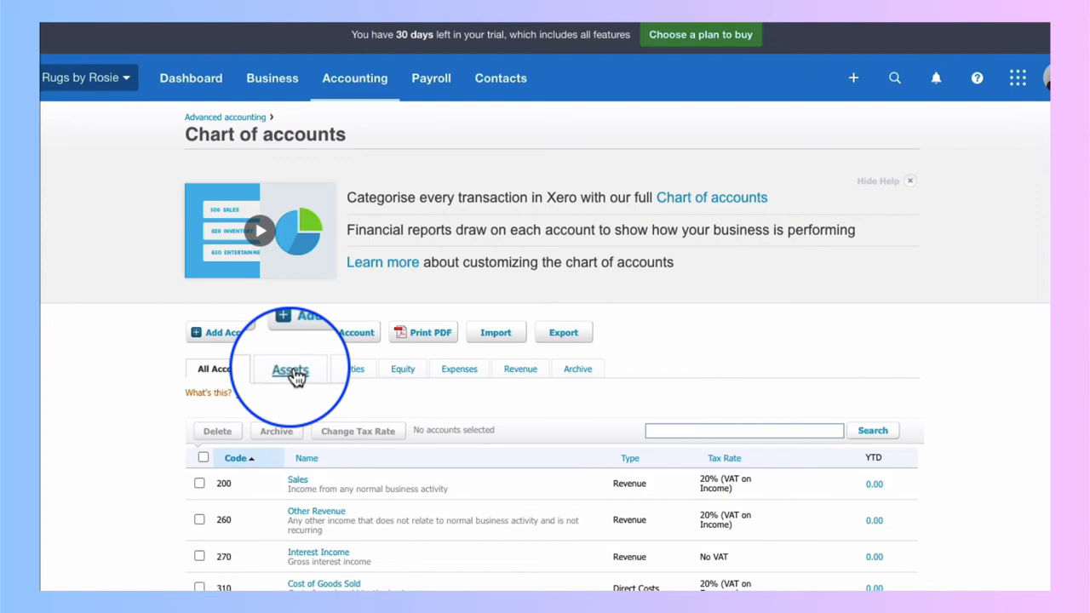
left_click(284, 368)
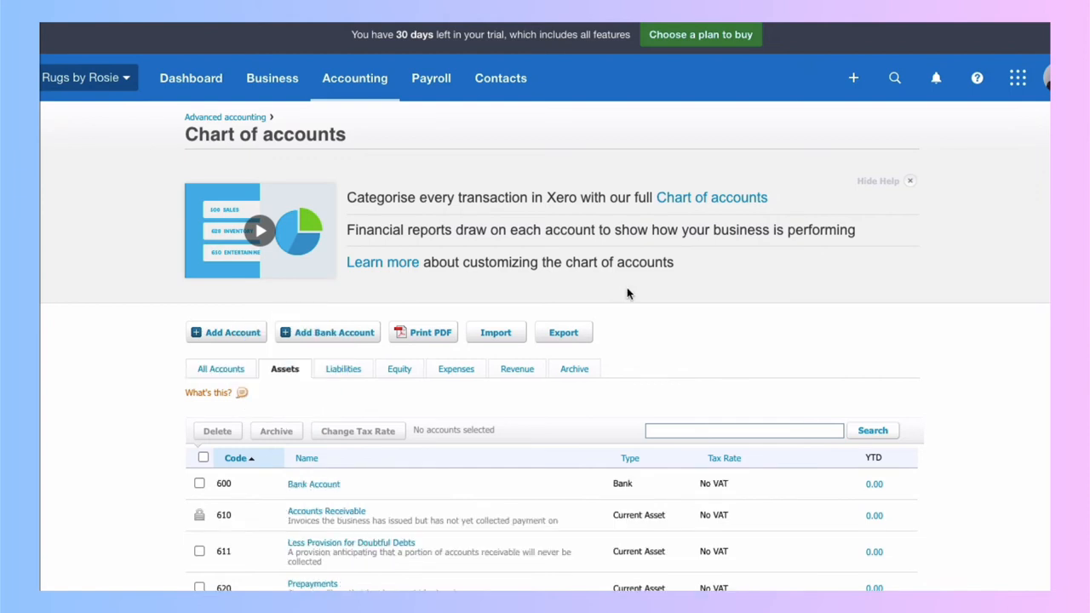
mouse_move(482, 133)
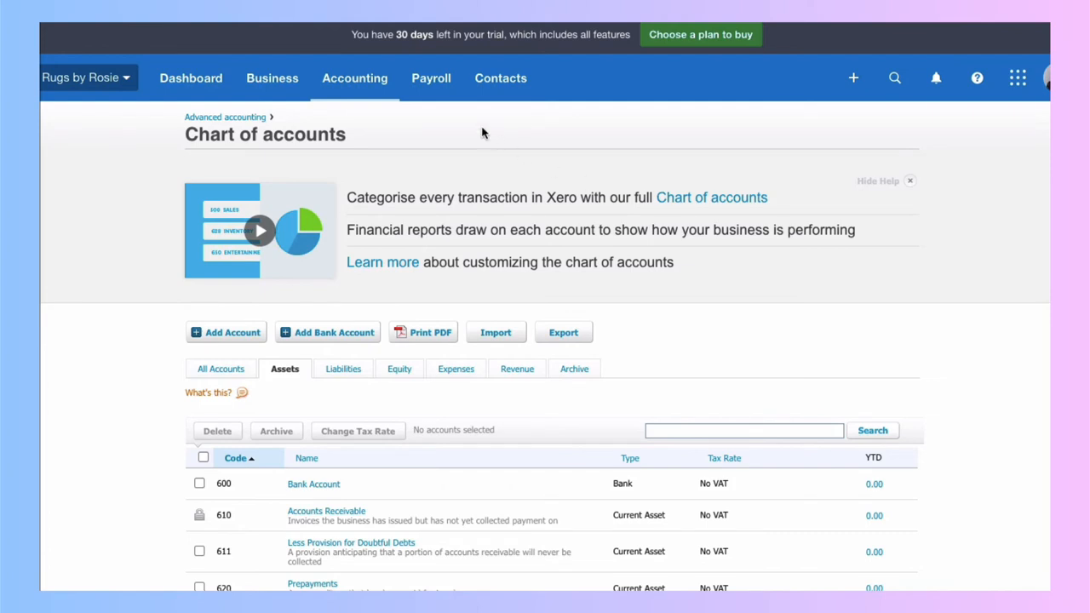
Review the organisation settings, financial settings and invoice settings pages
left_click(86, 78)
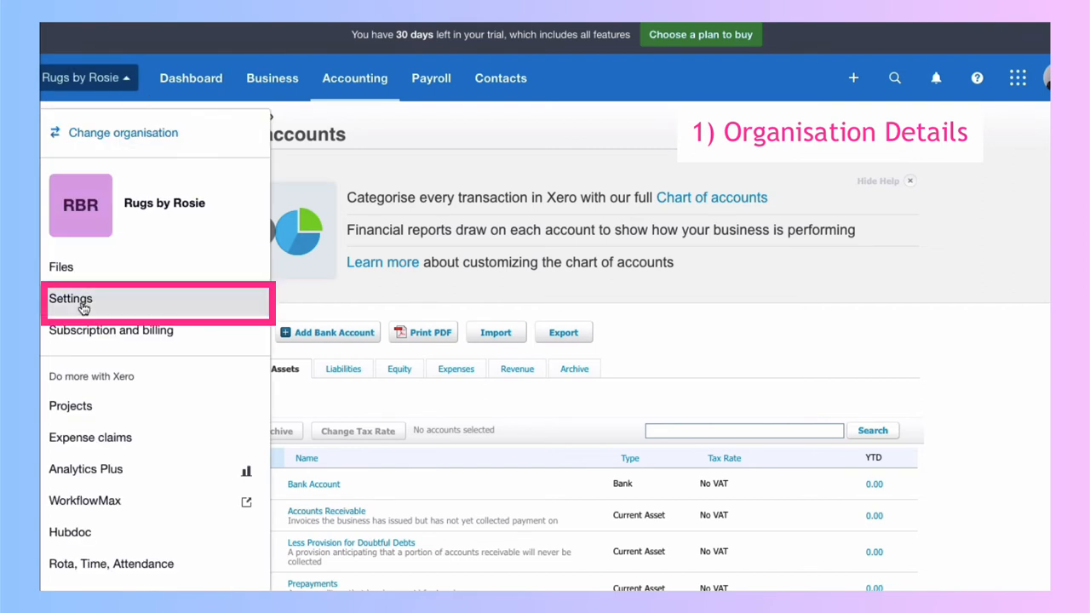
left_click(70, 298)
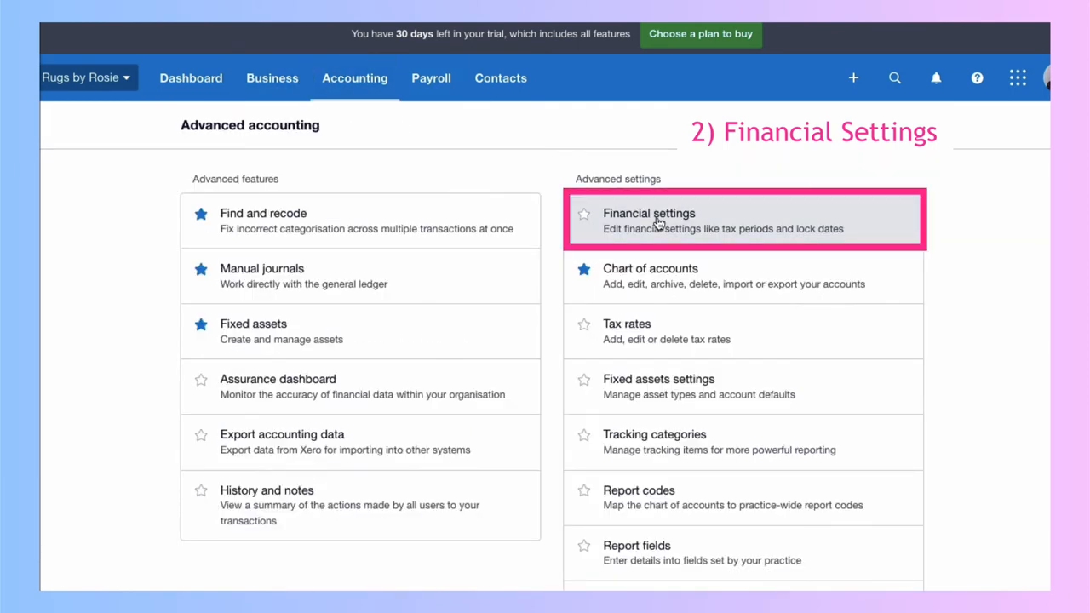
left_click(190, 78)
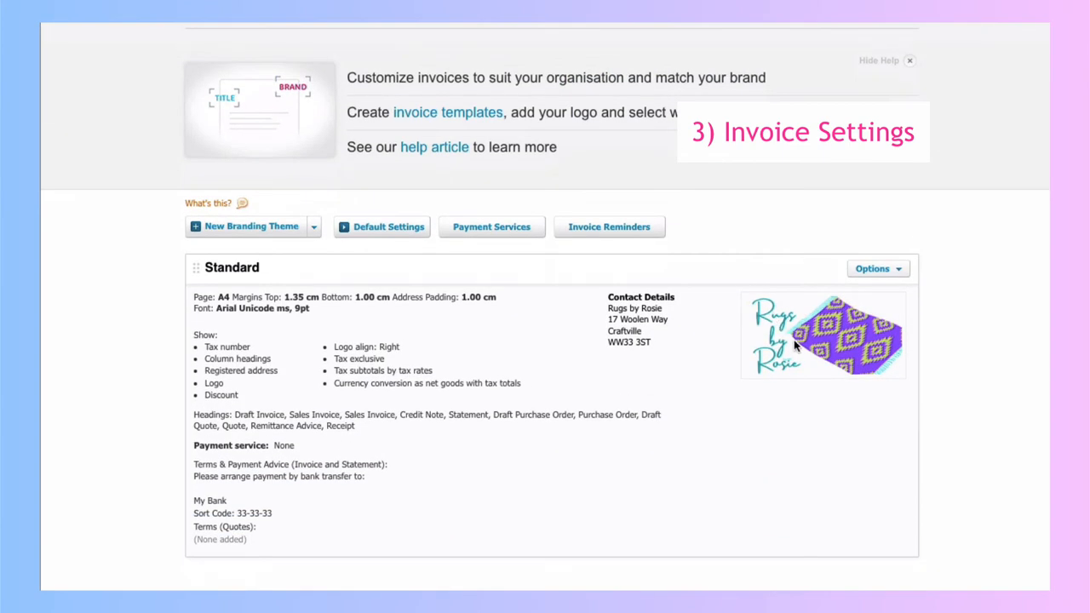
mouse_move(850, 309)
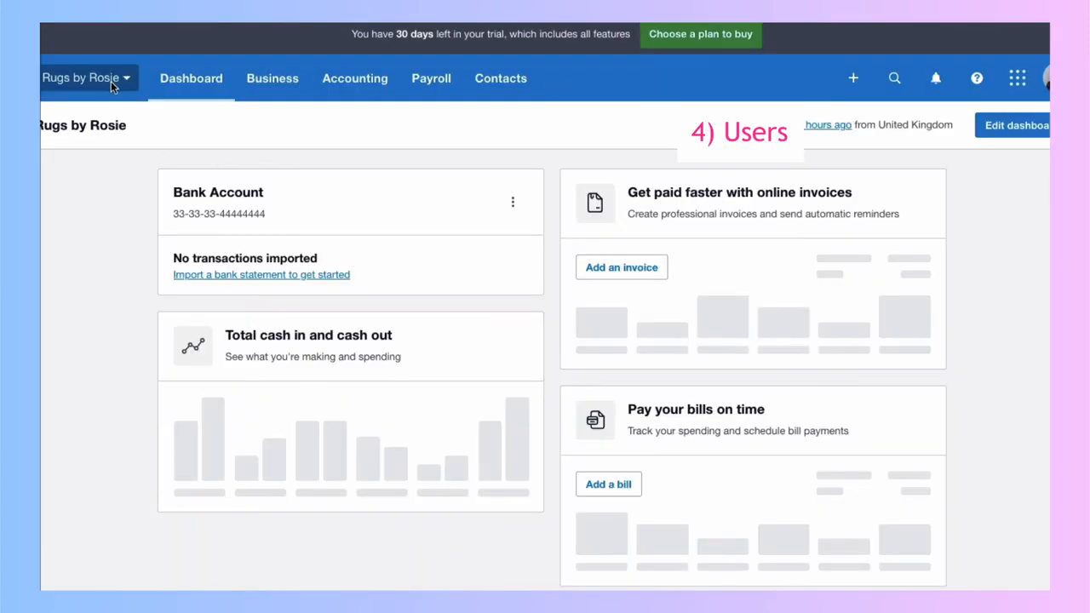
Review the users list, the invite-user form and the Add Currency options
left_click(85, 78)
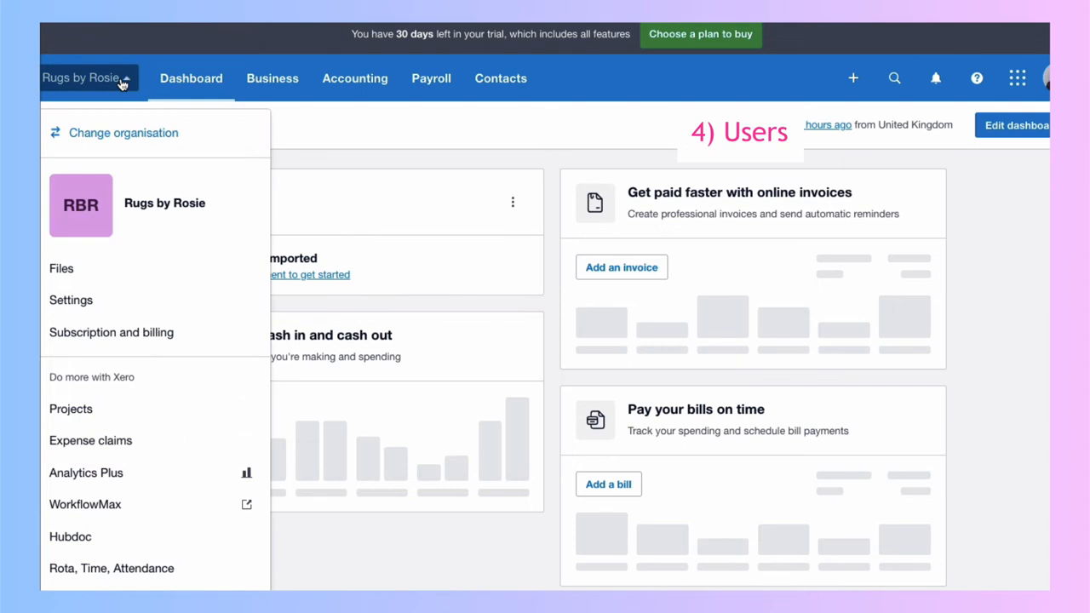
left_click(70, 300)
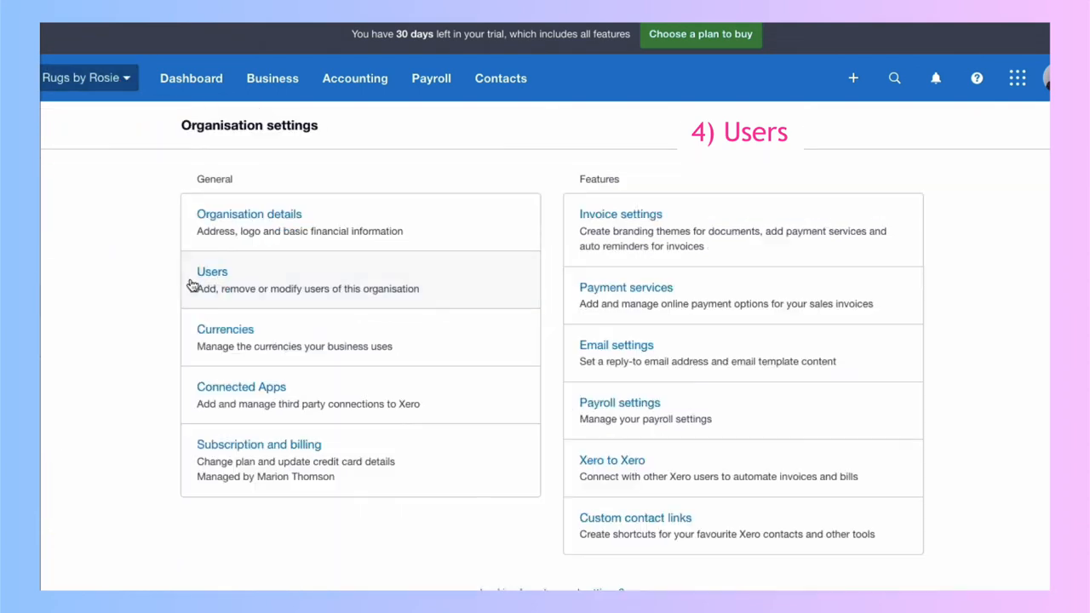
left_click(212, 270)
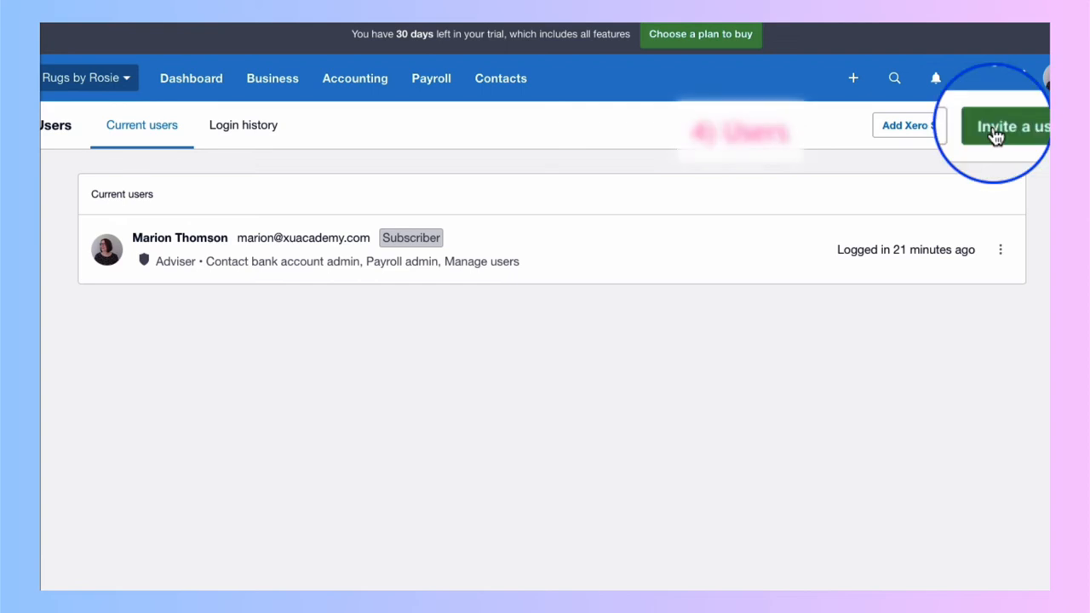
left_click(191, 78)
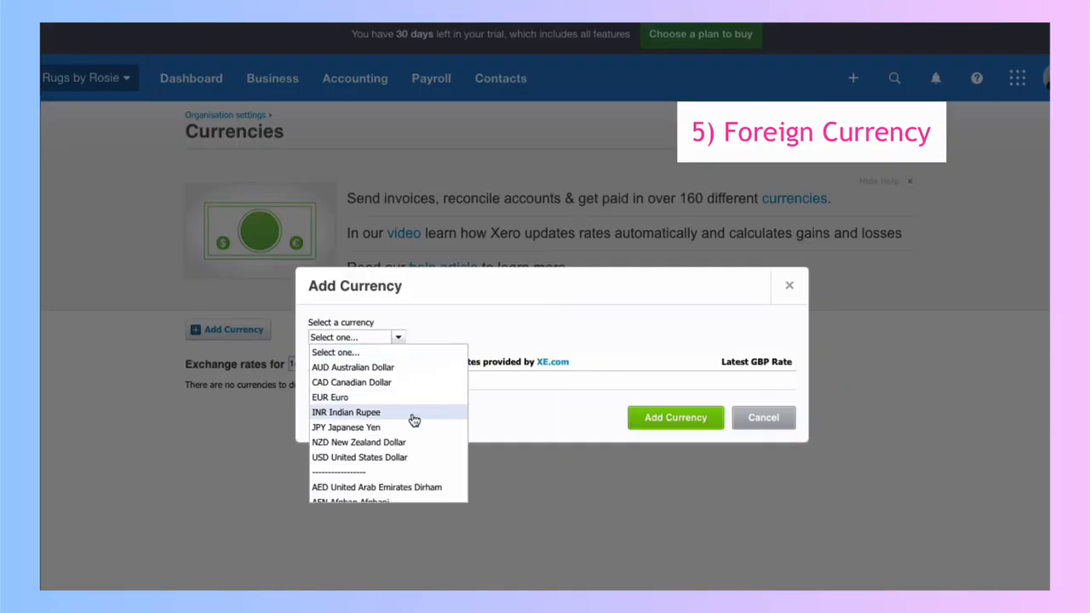
left_click(354, 64)
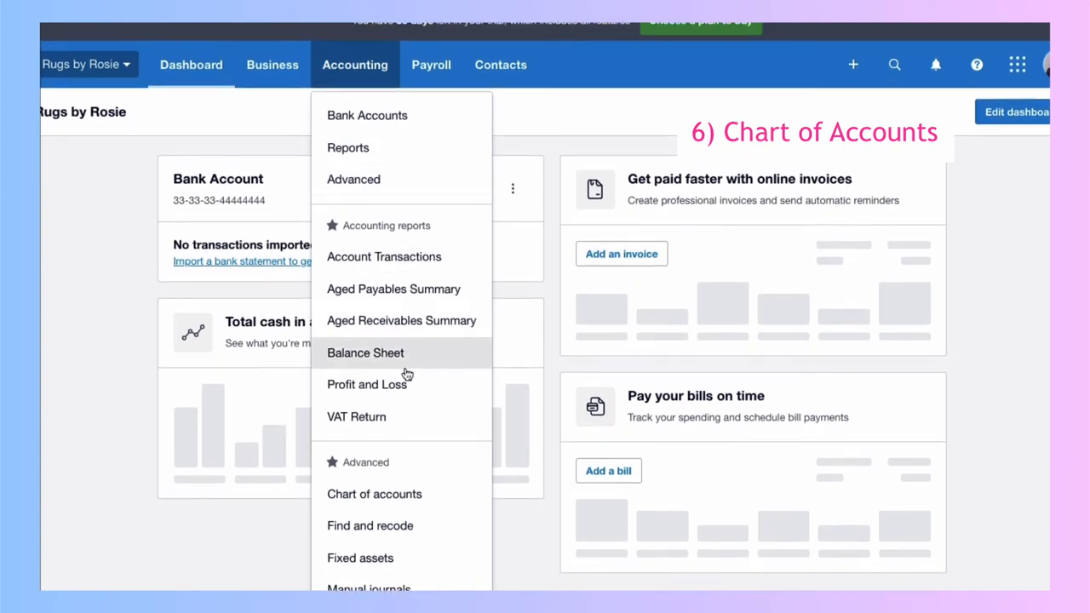
Rename Sales account 200 to 'Sales - Rugs' and save it
left_click(374, 494)
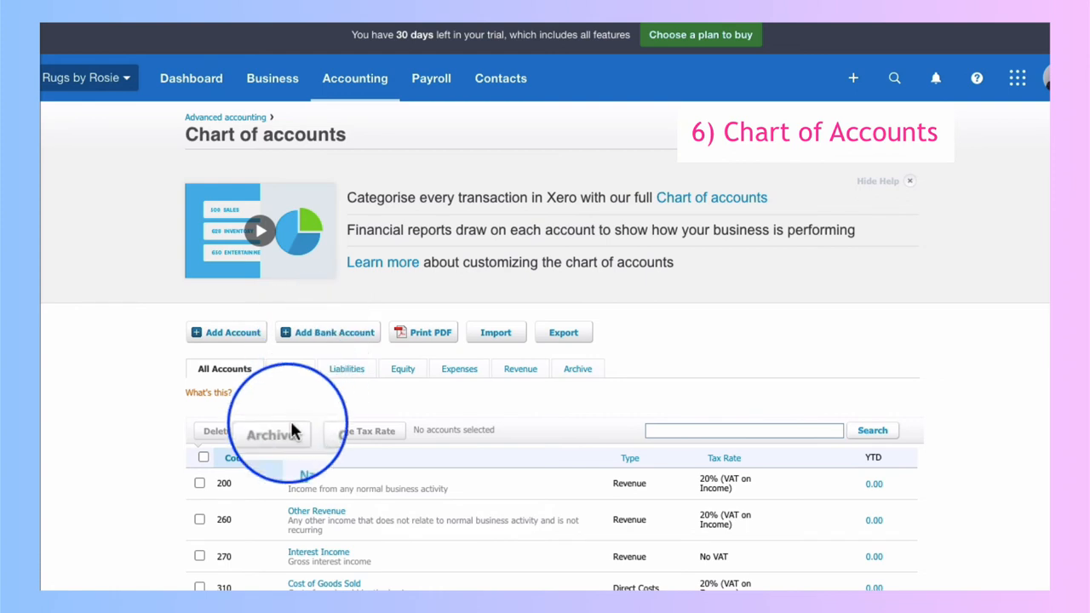
scroll("down", 3)
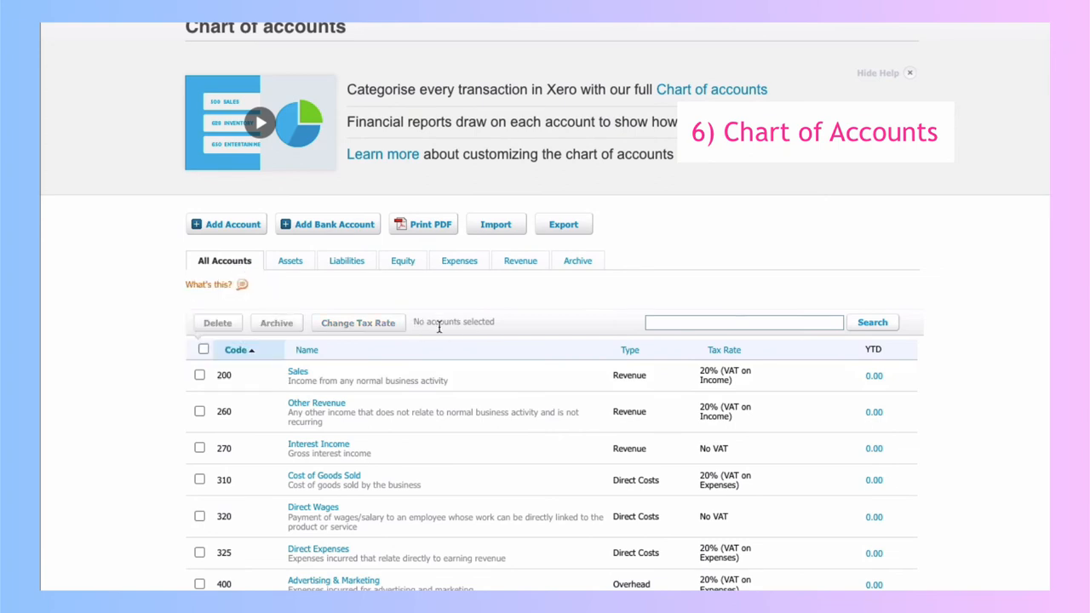
left_click(297, 371)
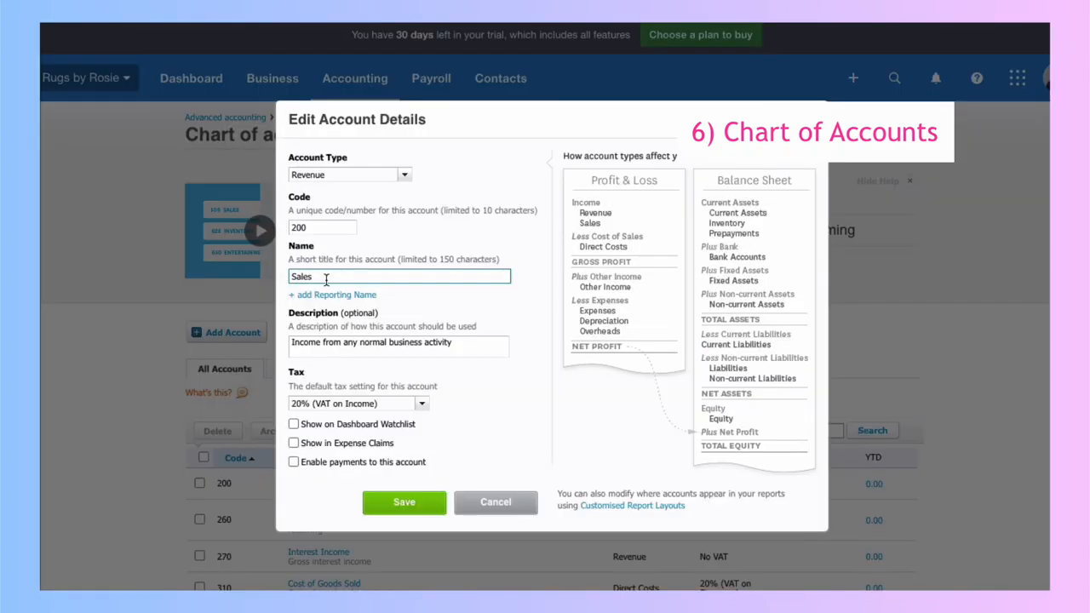
type("- Rugs")
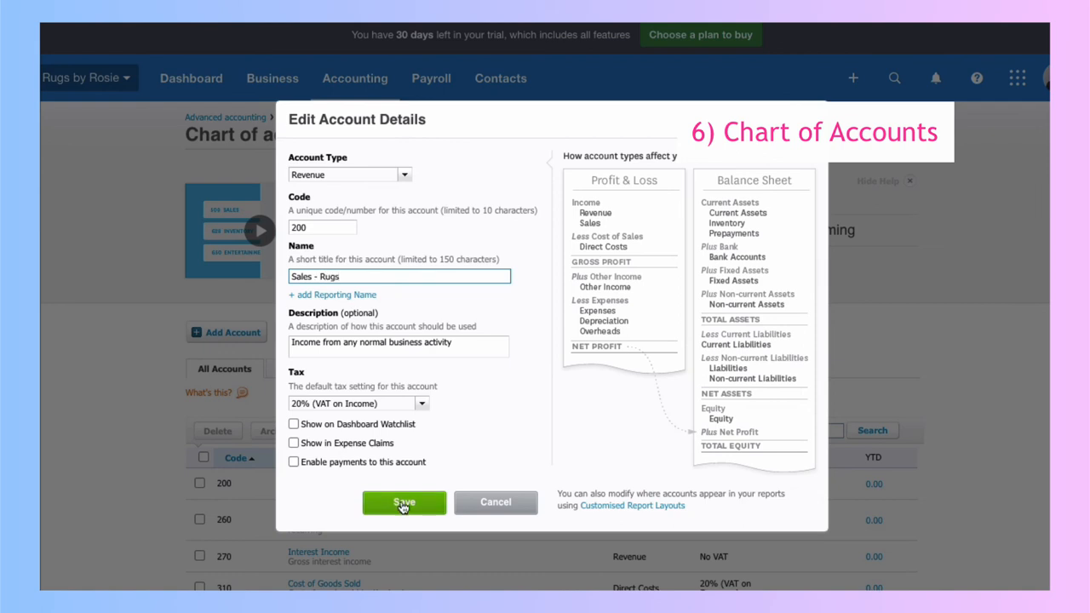
left_click(355, 78)
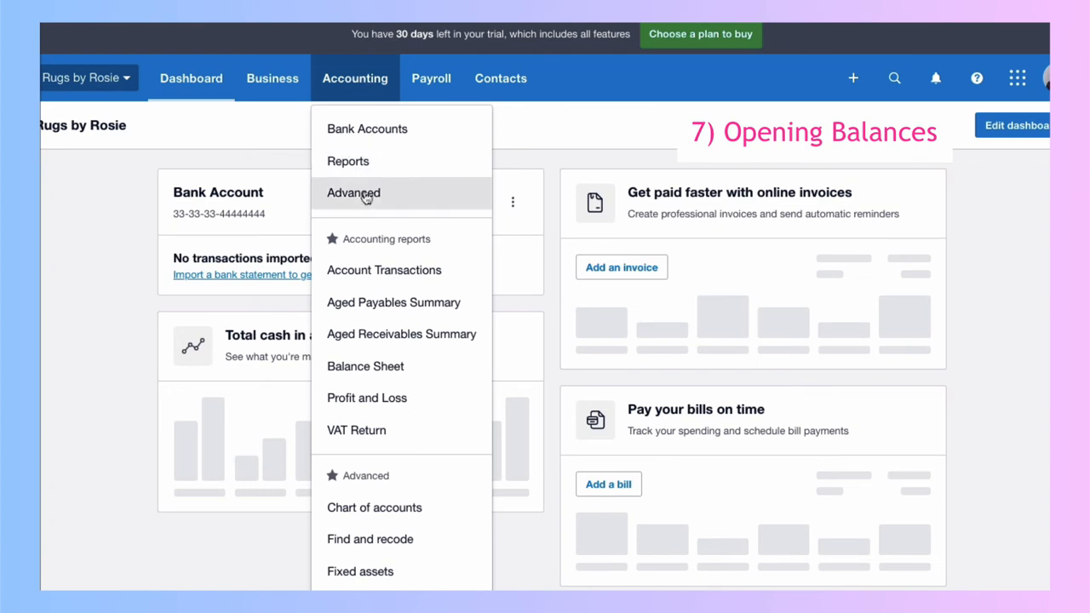
Navigate from Advanced accounting to the Conversion balances page
left_click(352, 192)
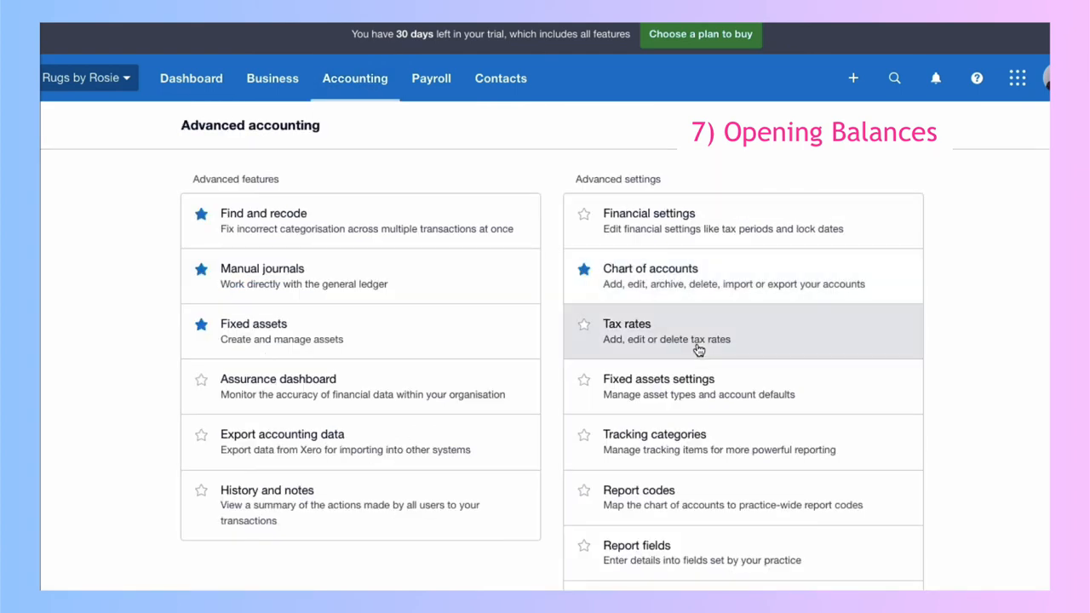
scroll("down", 3)
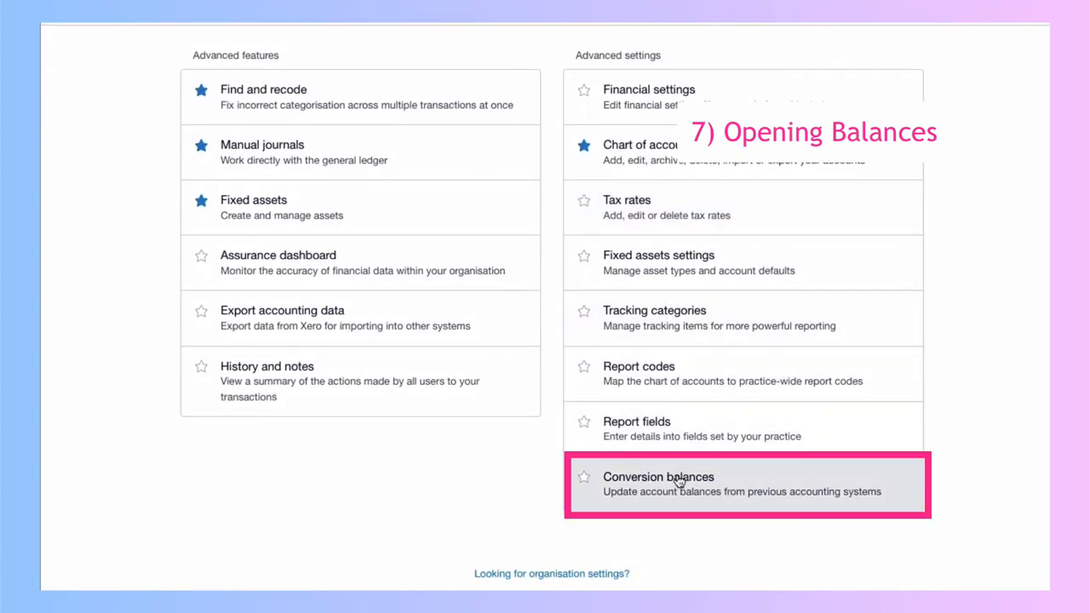
left_click(681, 484)
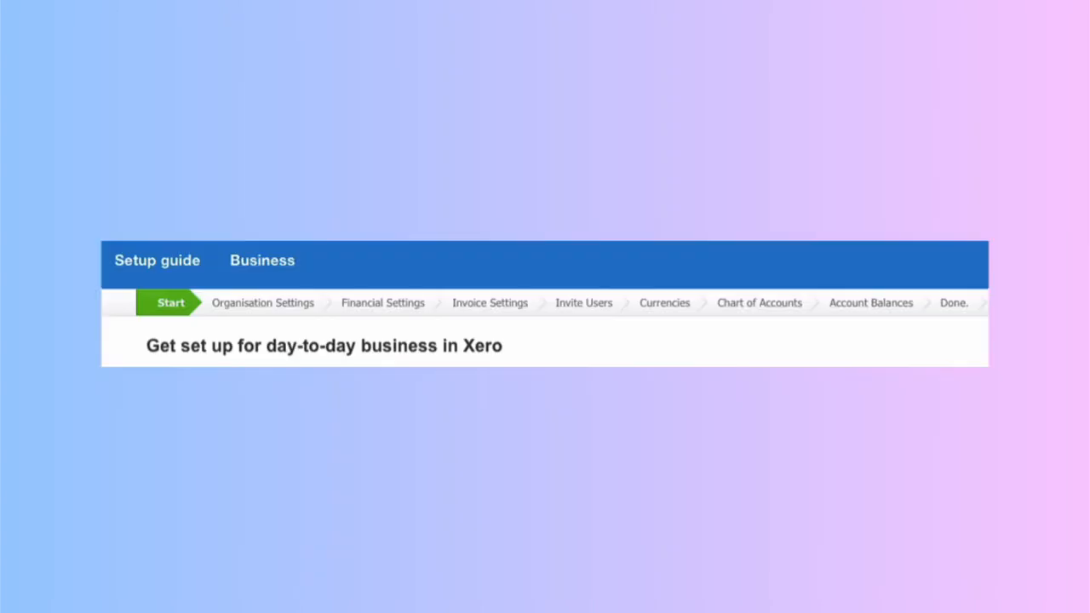